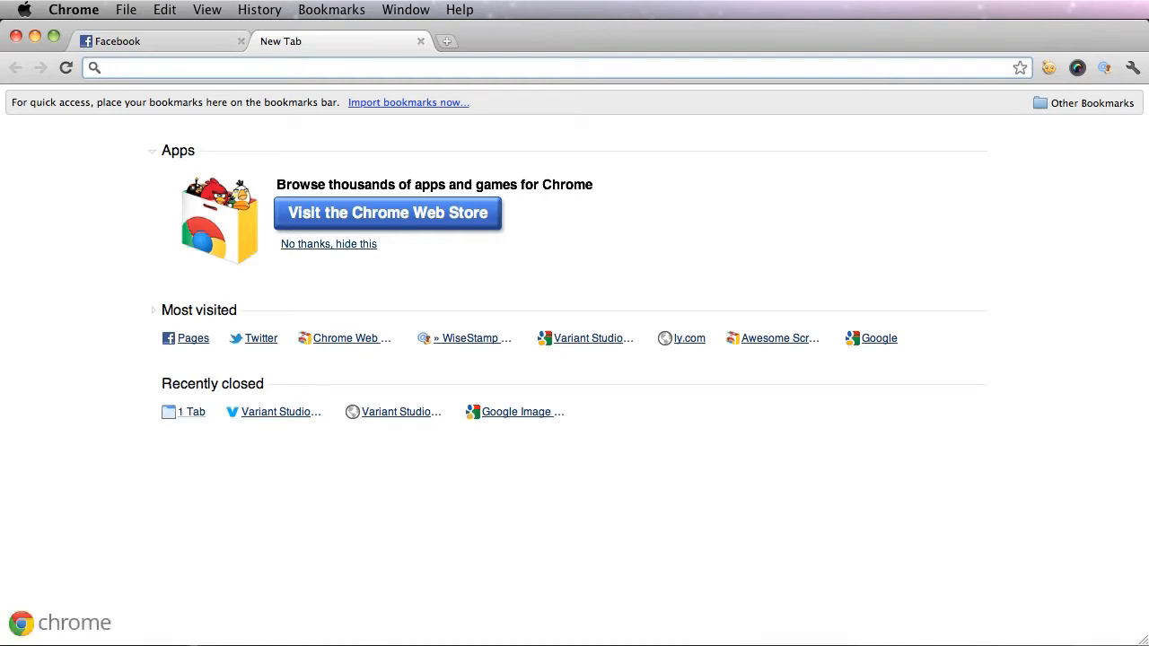
Return to the Facebook news feed and scroll the Coca-Cola page down to its fan highlights.
{"action": "left_click", "coordinate": [116, 39]}
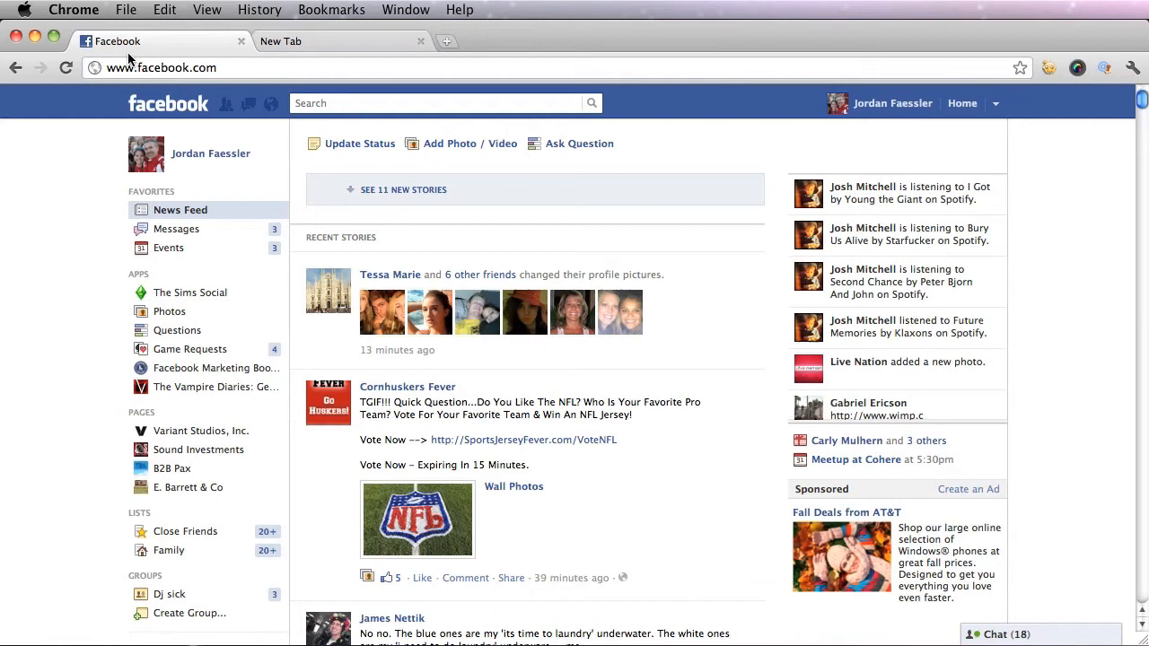
{"action": "mouse_move", "coordinate": [777, 199]}
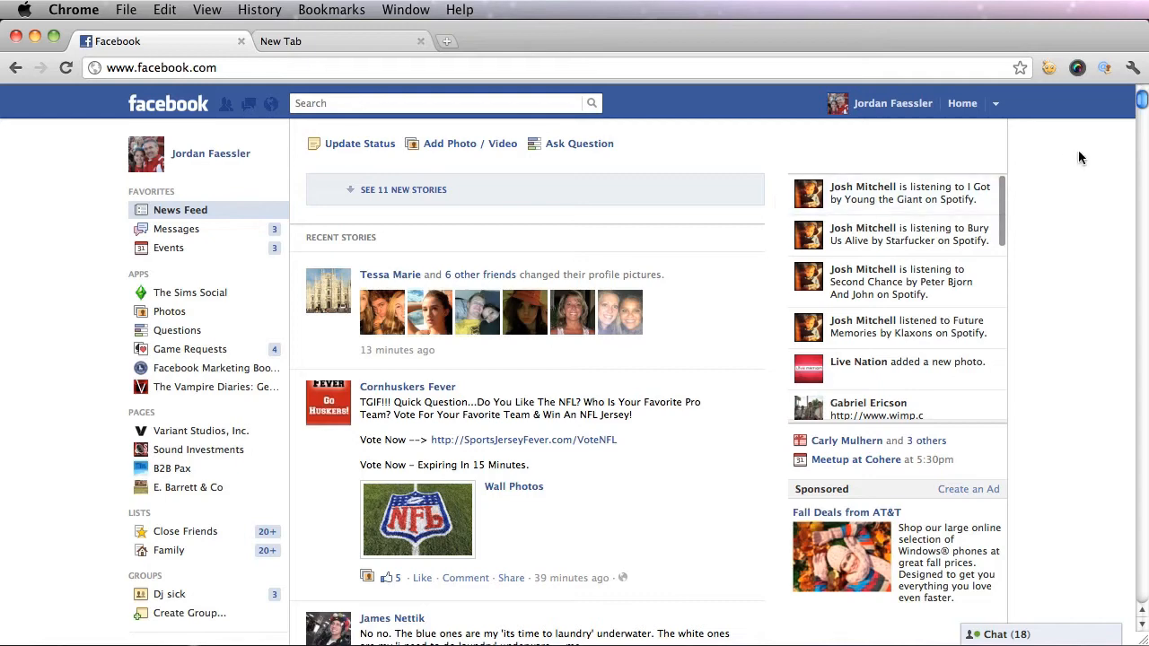
{"action": "scroll", "scroll_direction": "down", "scroll_amount": 3}
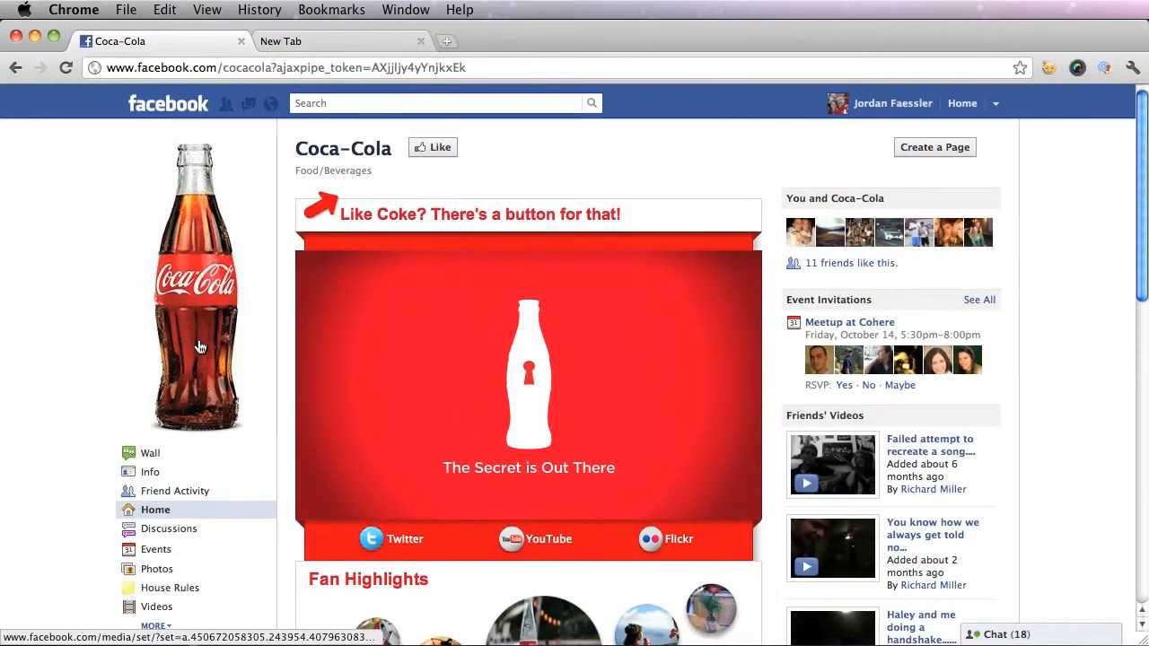
{"action": "scroll", "scroll_direction": "down", "scroll_amount": 3}
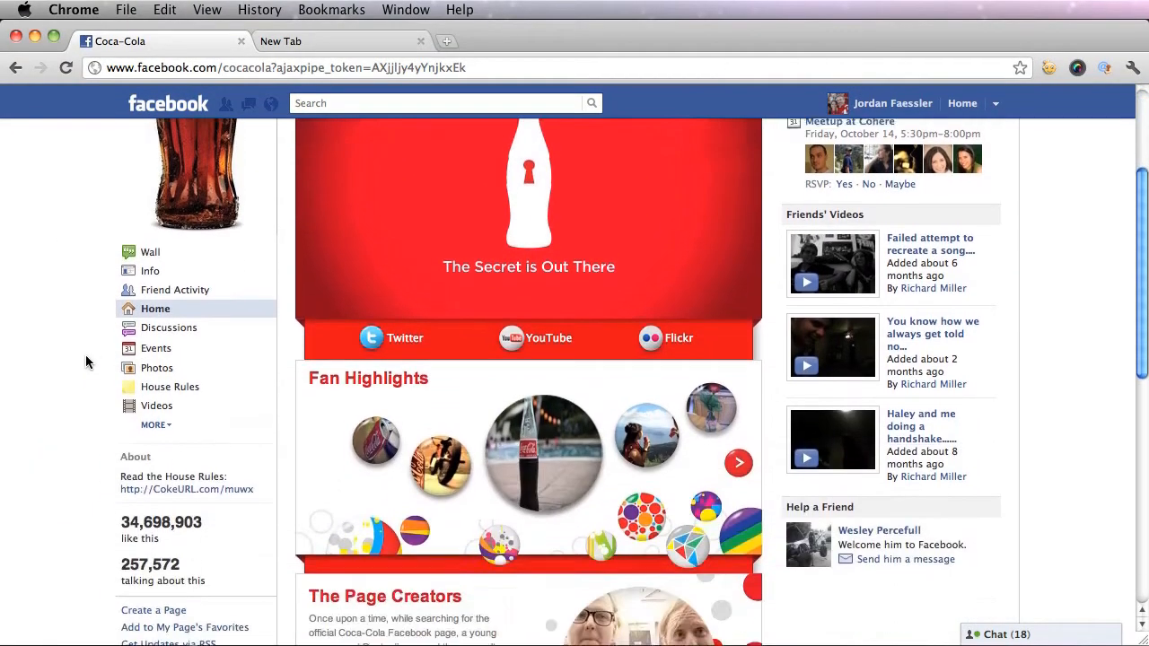
{"action": "scroll", "scroll_direction": "down", "scroll_amount": 3}
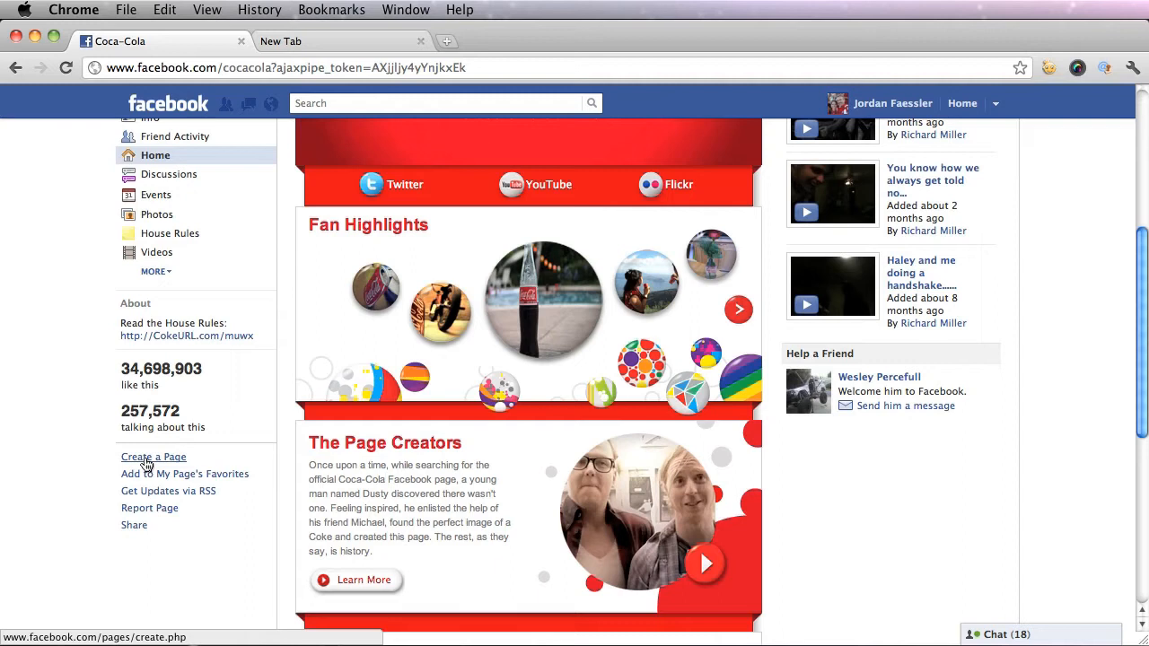
Start Create a Page and bring up the Local Business or Place form with its name field.
{"action": "left_click", "coordinate": [154, 457]}
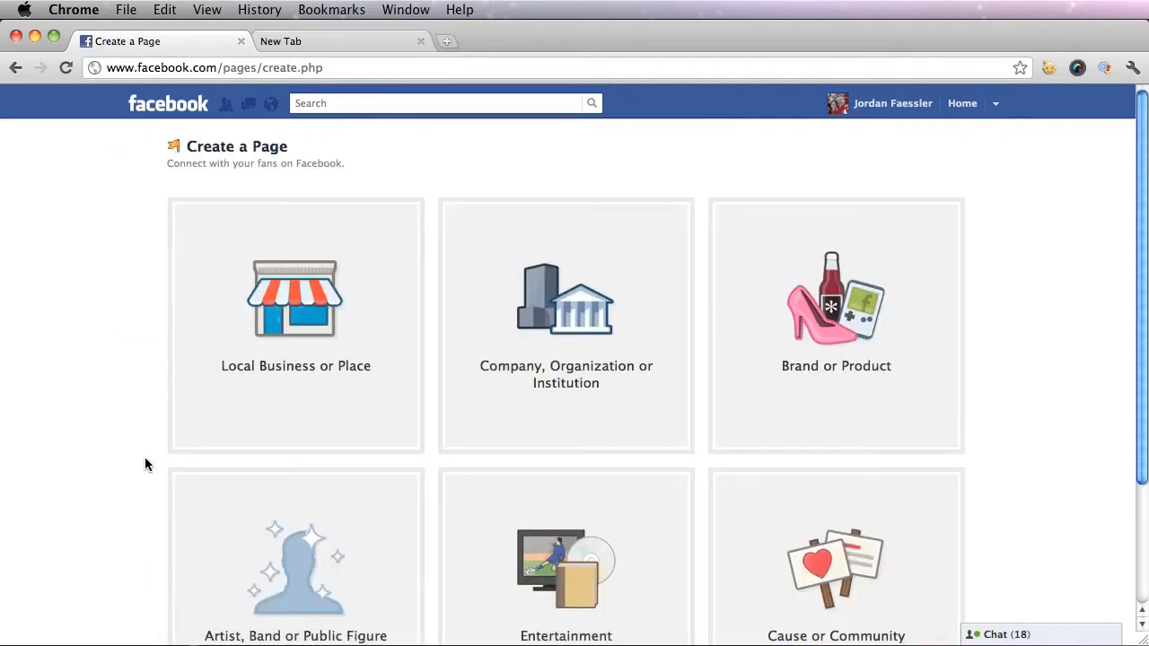
{"action": "scroll", "scroll_direction": "down", "scroll_amount": 3}
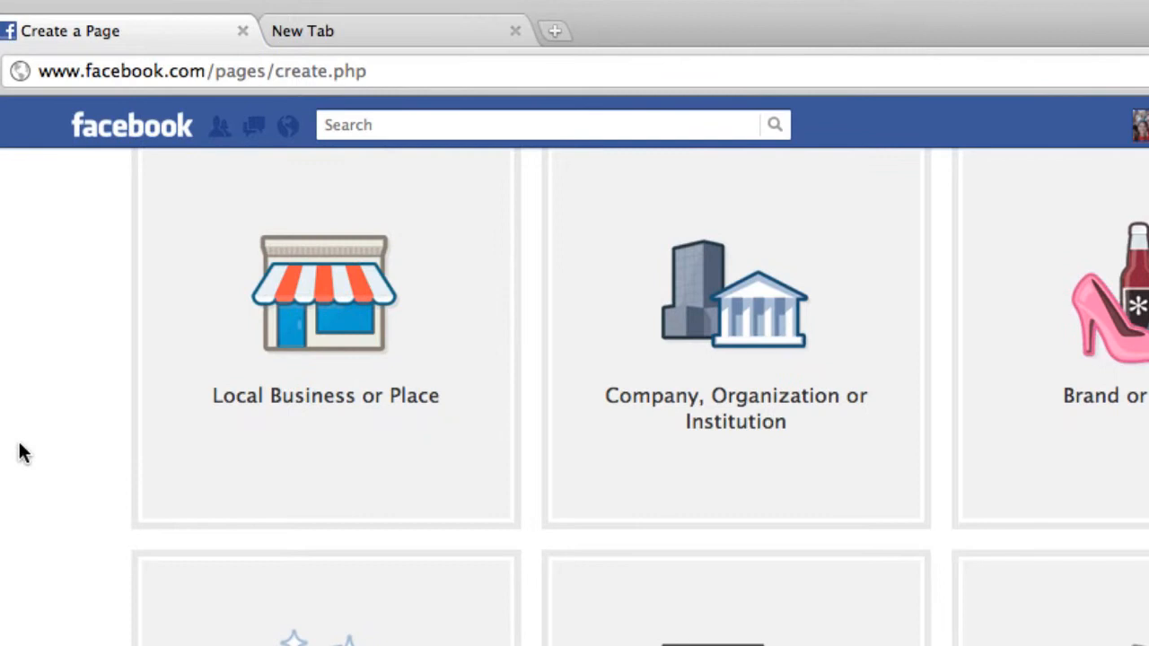
{"action": "mouse_move", "coordinate": [734, 384]}
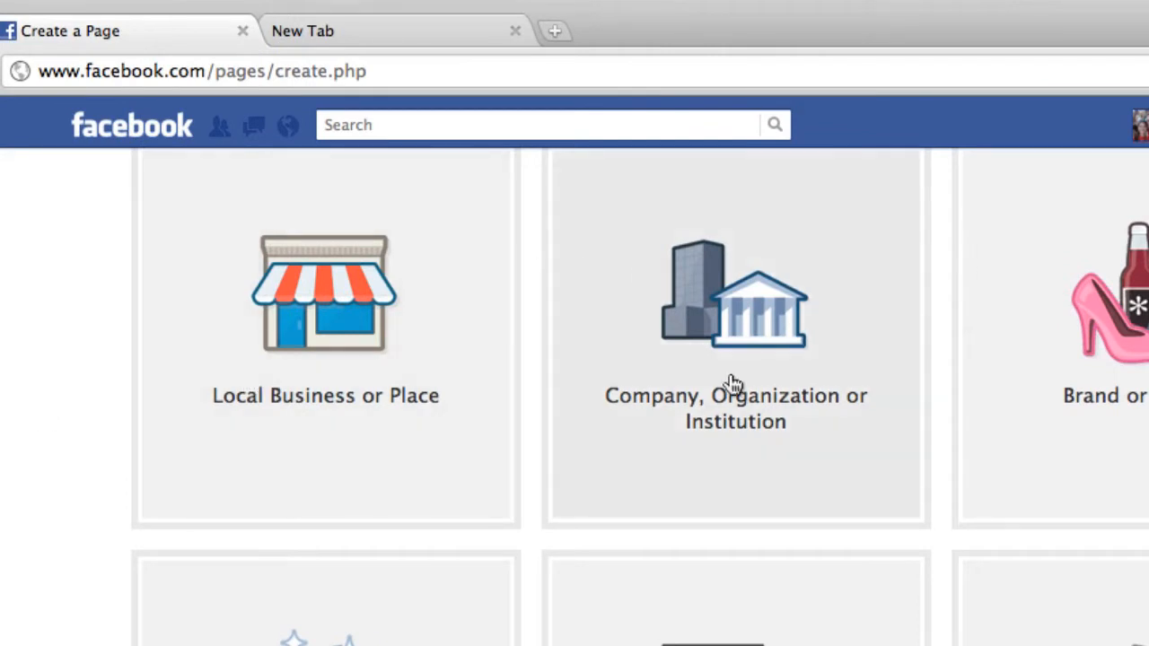
{"action": "mouse_move", "coordinate": [734, 386]}
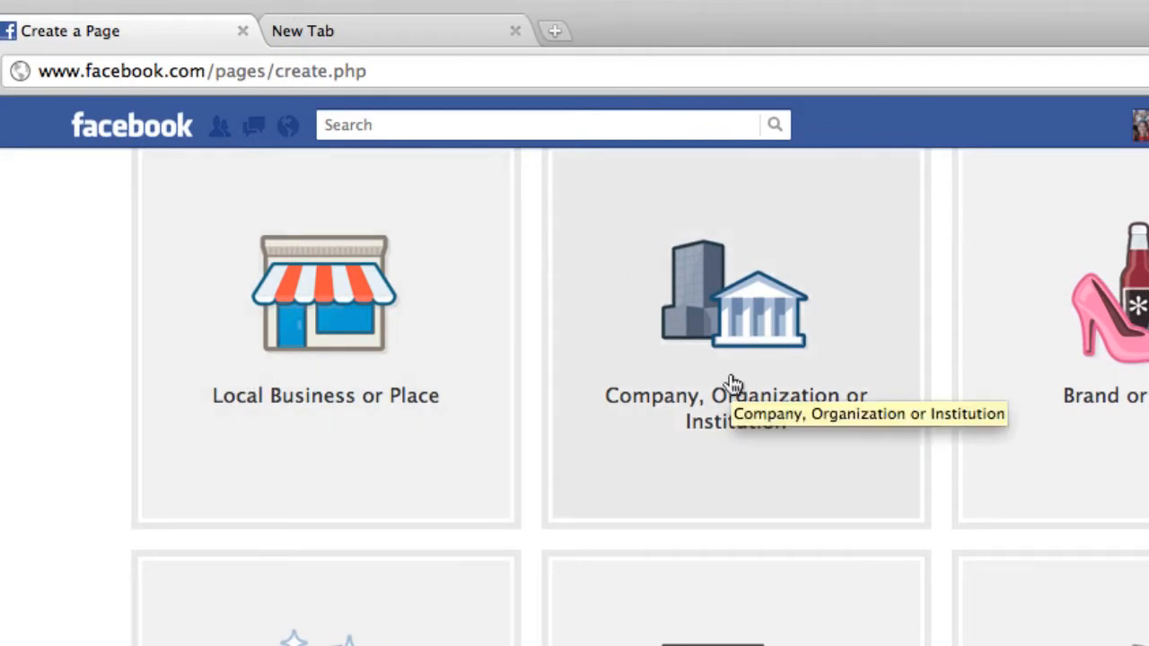
{"action": "left_click", "coordinate": [325, 297]}
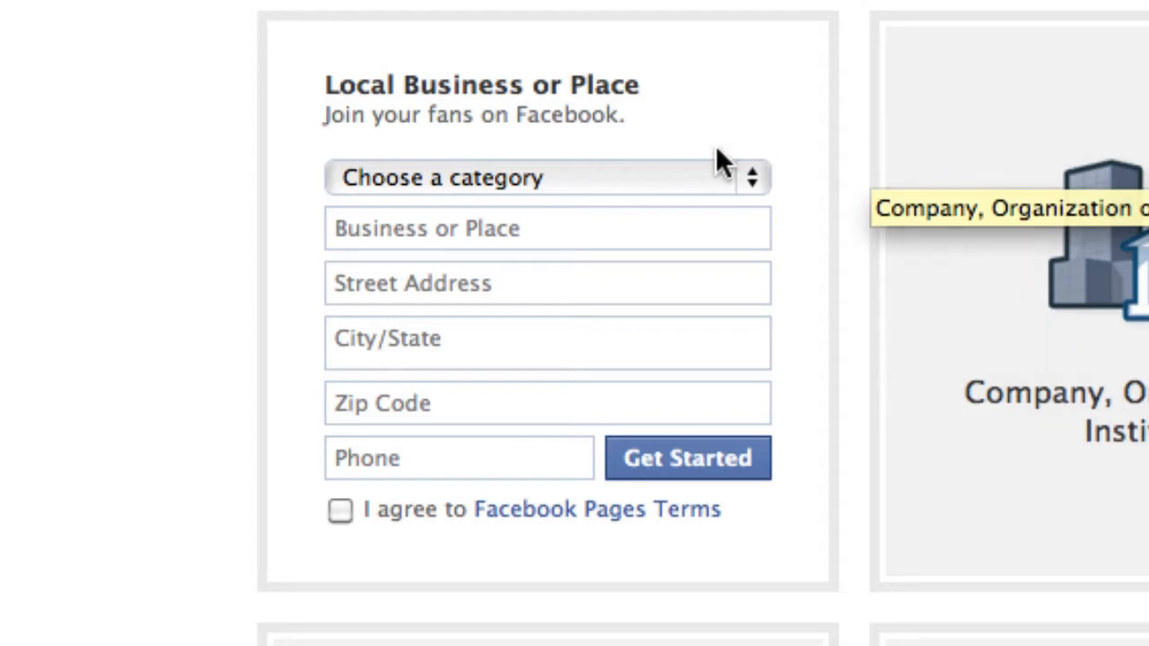
{"action": "left_click", "coordinate": [546, 178]}
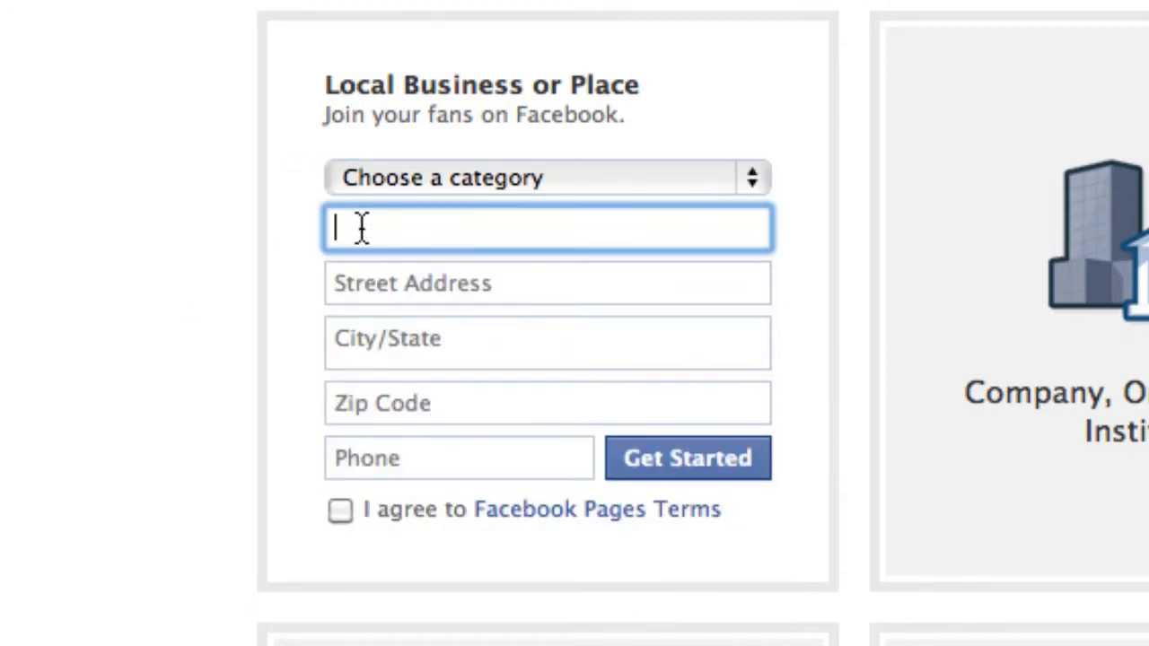
{"action": "left_click", "coordinate": [548, 283]}
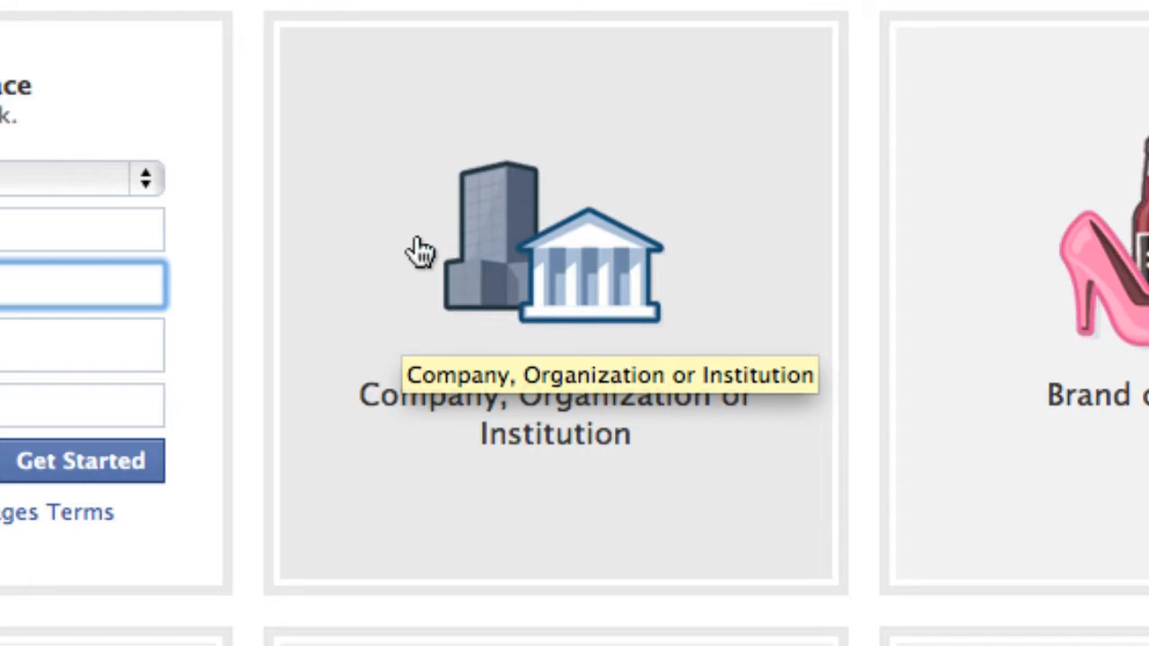
Choose Company, Organization or Institution, category Computers/Technology, named Acme Computers.
{"action": "left_click", "coordinate": [554, 260]}
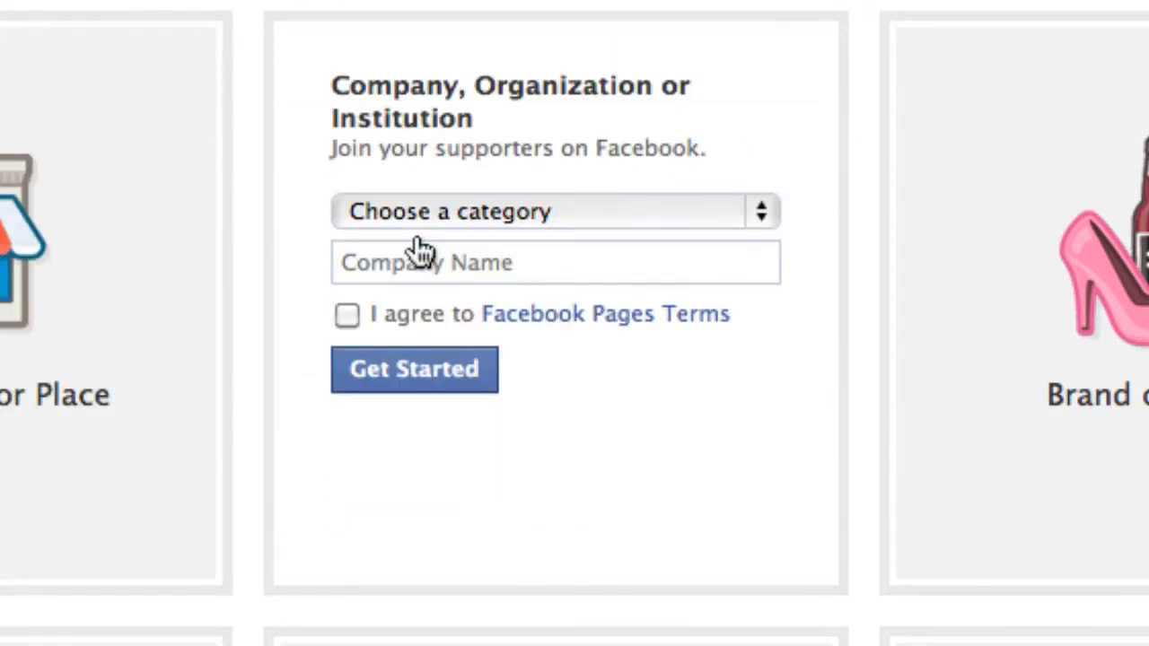
{"action": "mouse_move", "coordinate": [429, 235]}
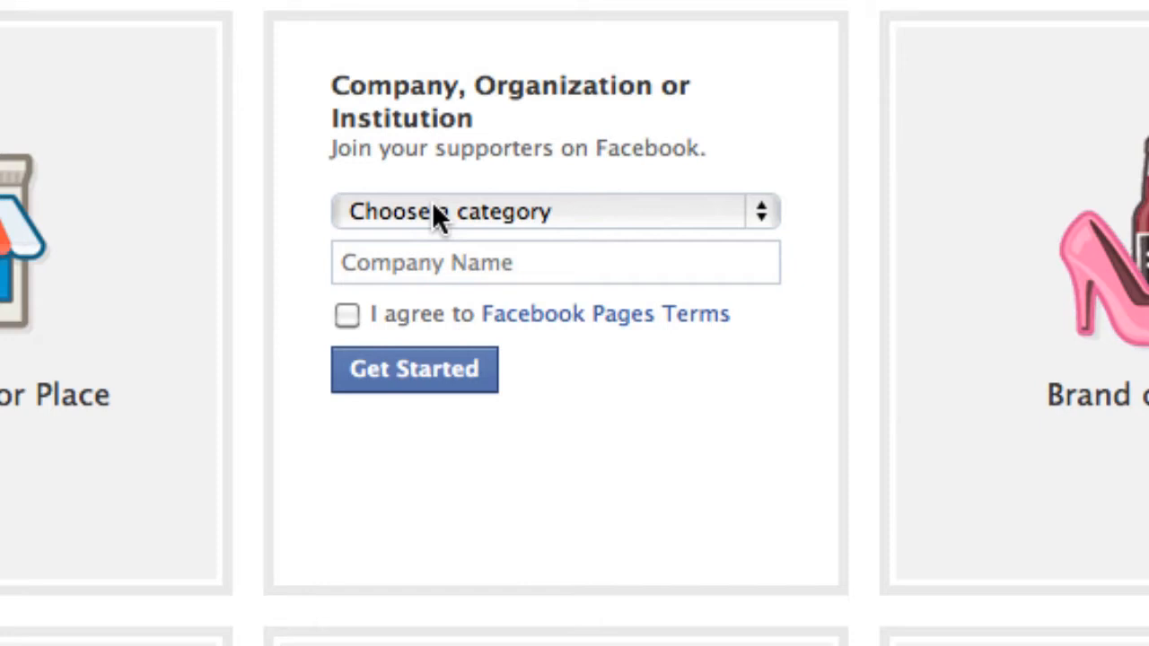
{"action": "mouse_move", "coordinate": [126, 332]}
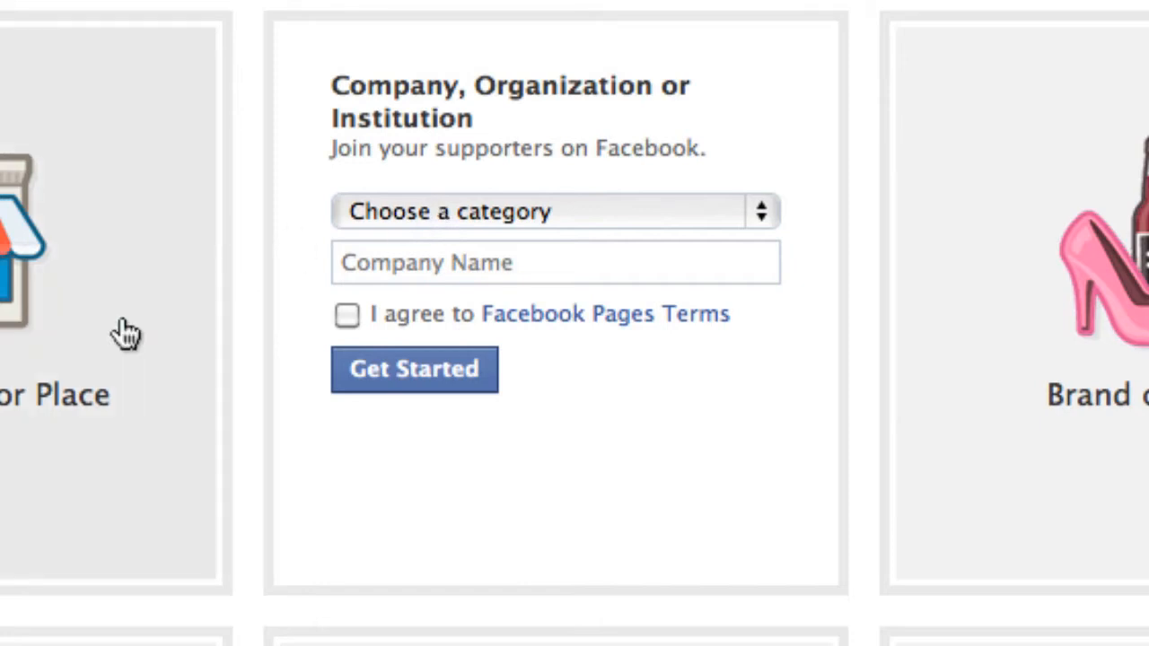
{"action": "mouse_move", "coordinate": [528, 219]}
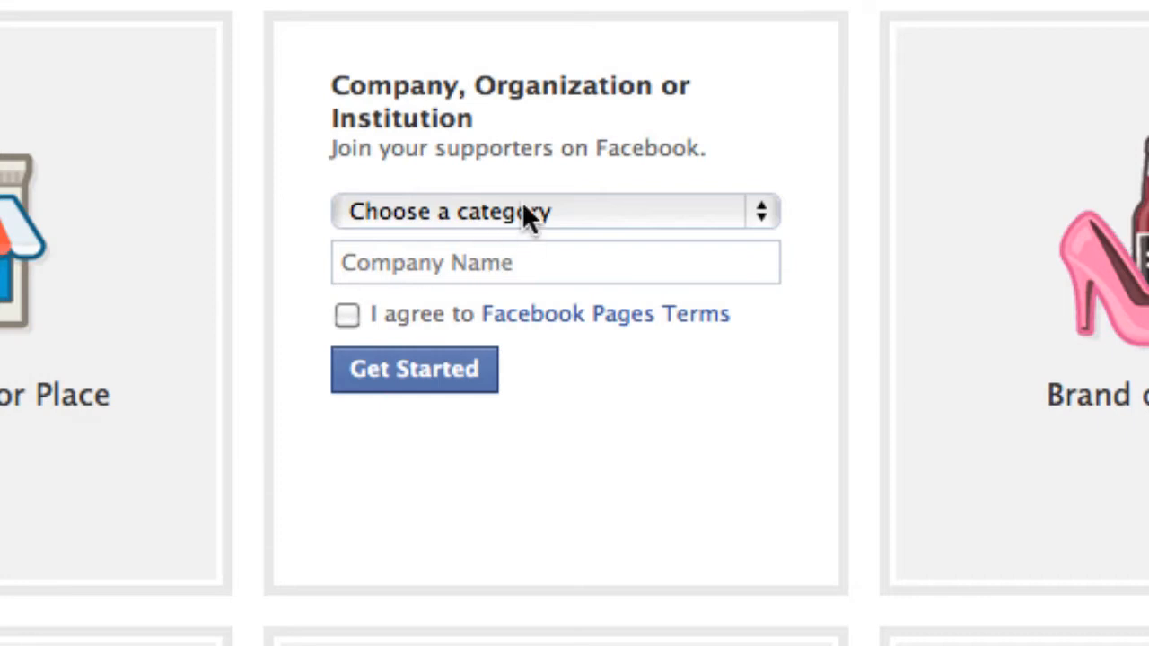
{"action": "left_click", "coordinate": [553, 212]}
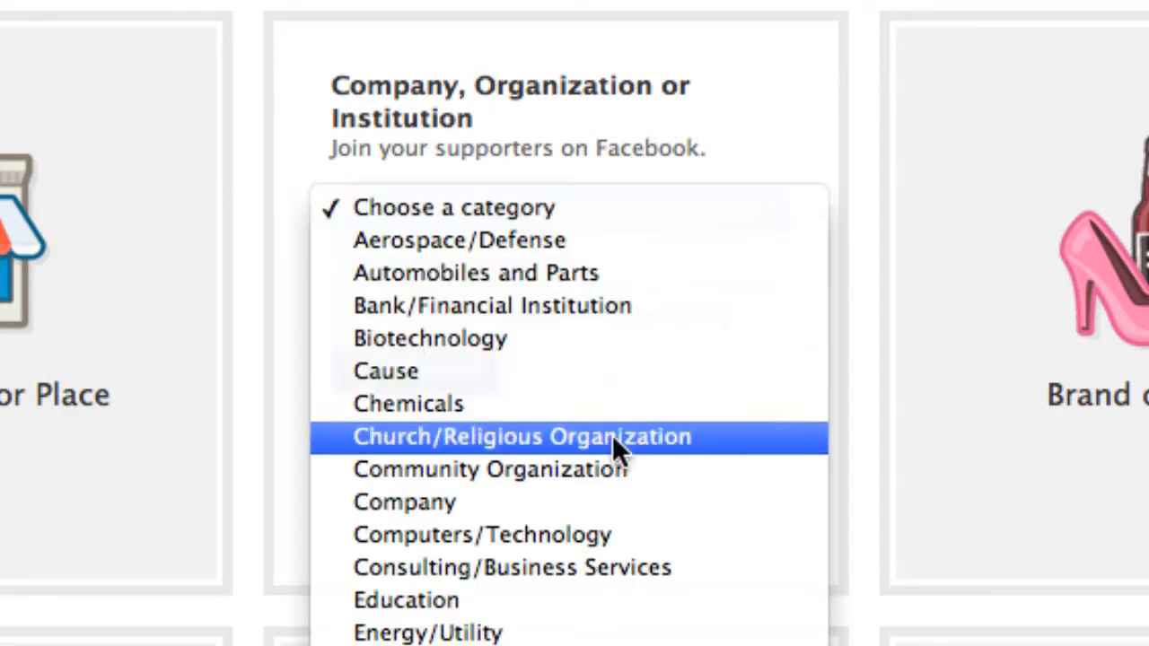
{"action": "left_click", "coordinate": [481, 535]}
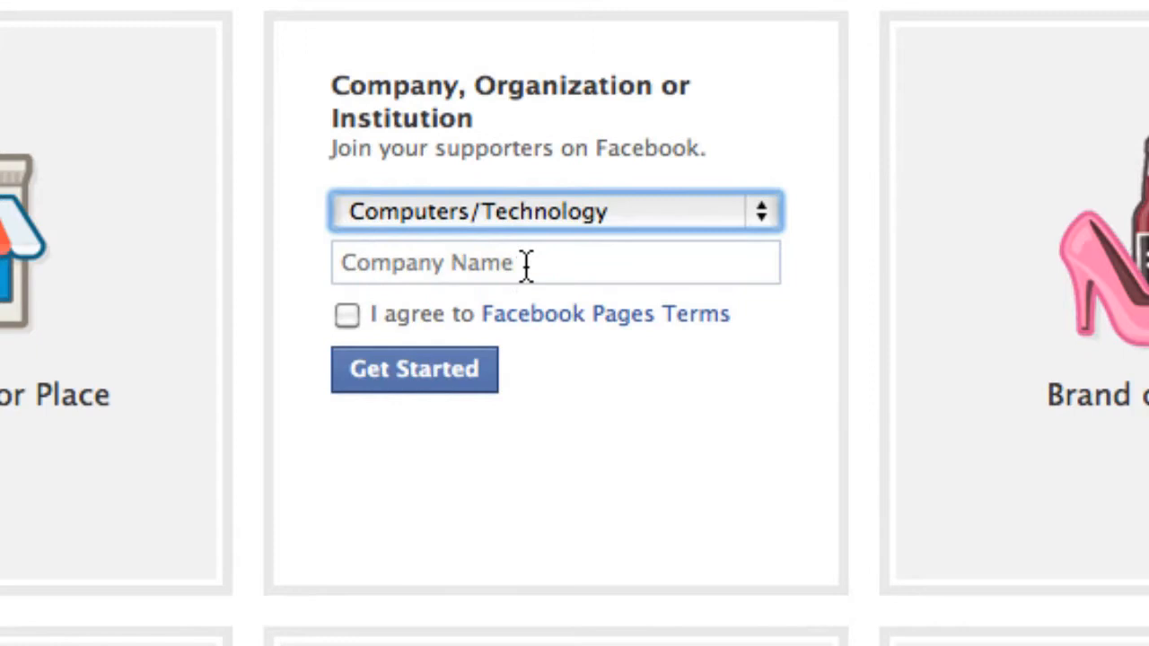
{"action": "type", "text": "Ad"}
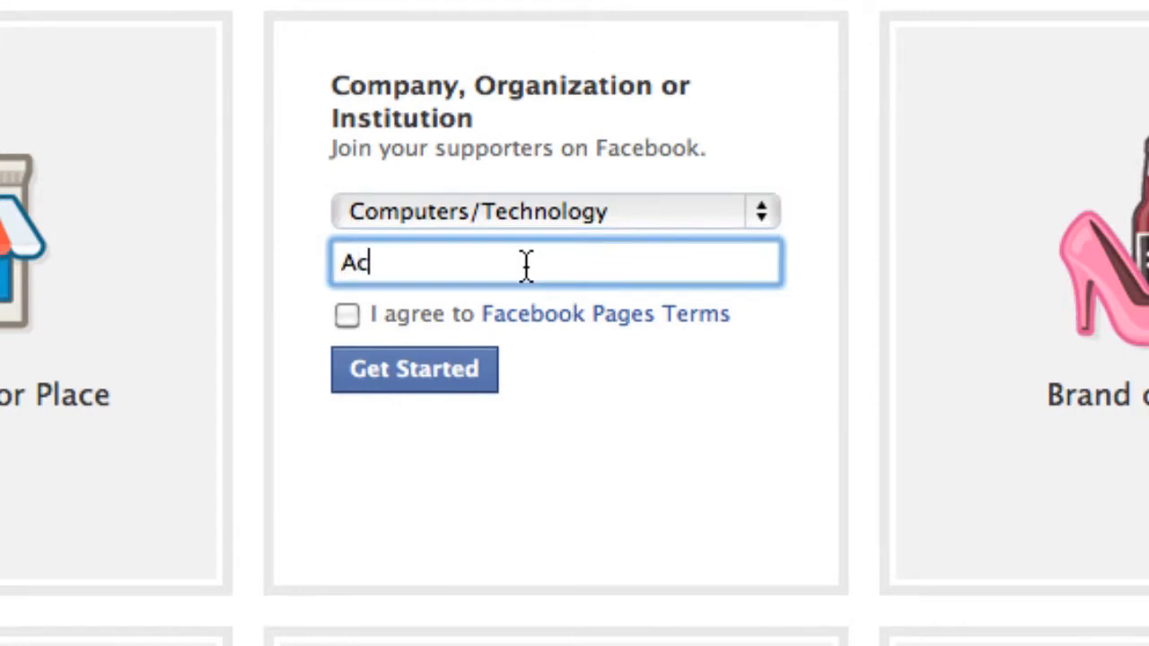
{"action": "type", "text": "cme Computers"}
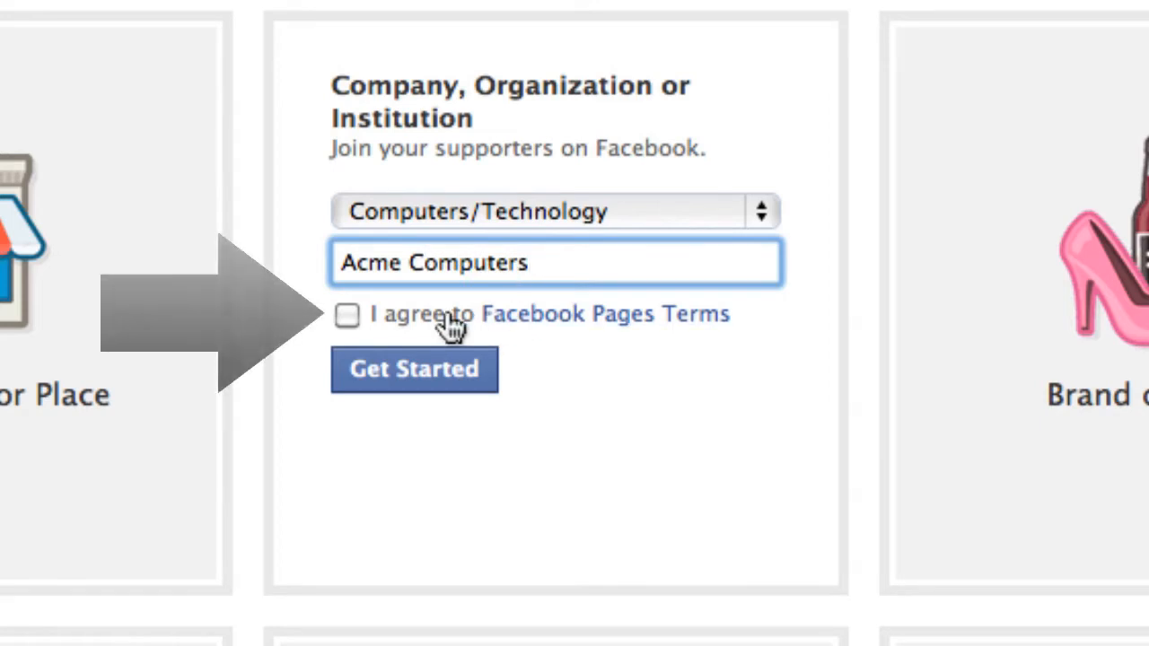
Agree to the Facebook Pages Terms and create the page with Get Started.
{"action": "left_click", "coordinate": [349, 316]}
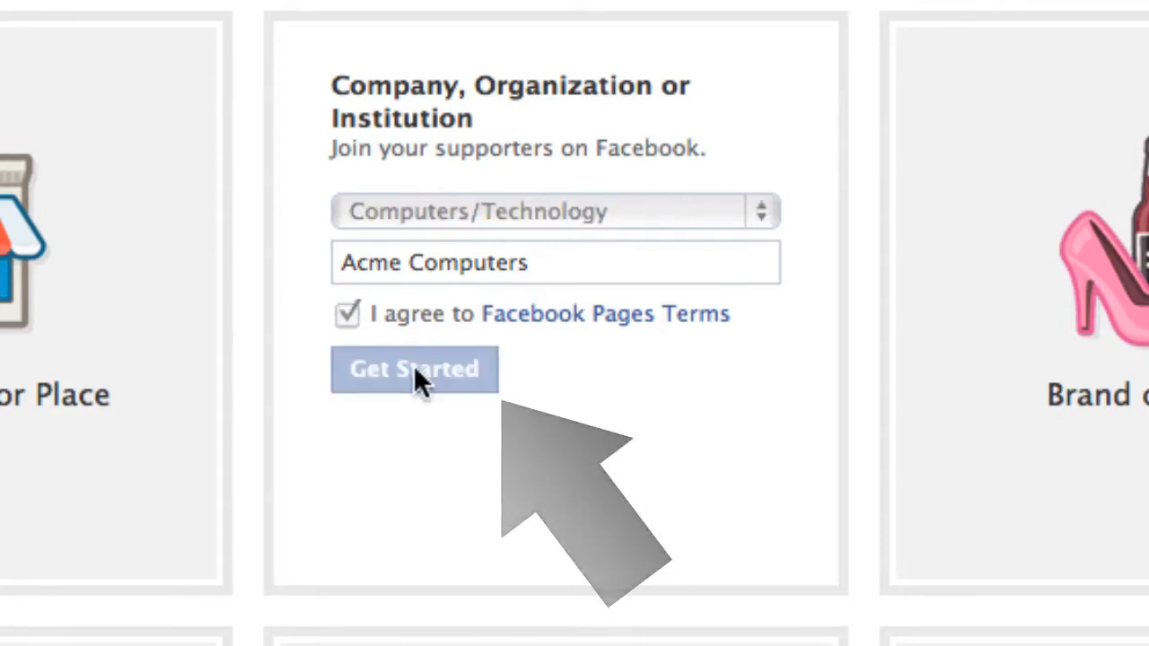
{"action": "left_click", "coordinate": [413, 370]}
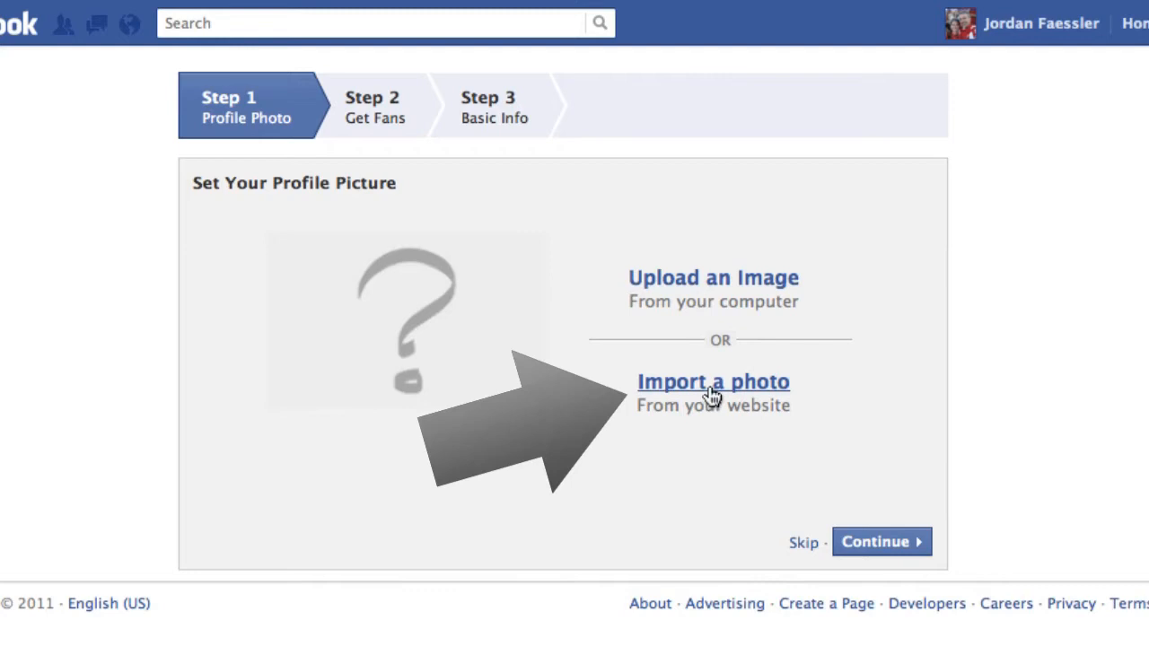
{"action": "left_click", "coordinate": [715, 381]}
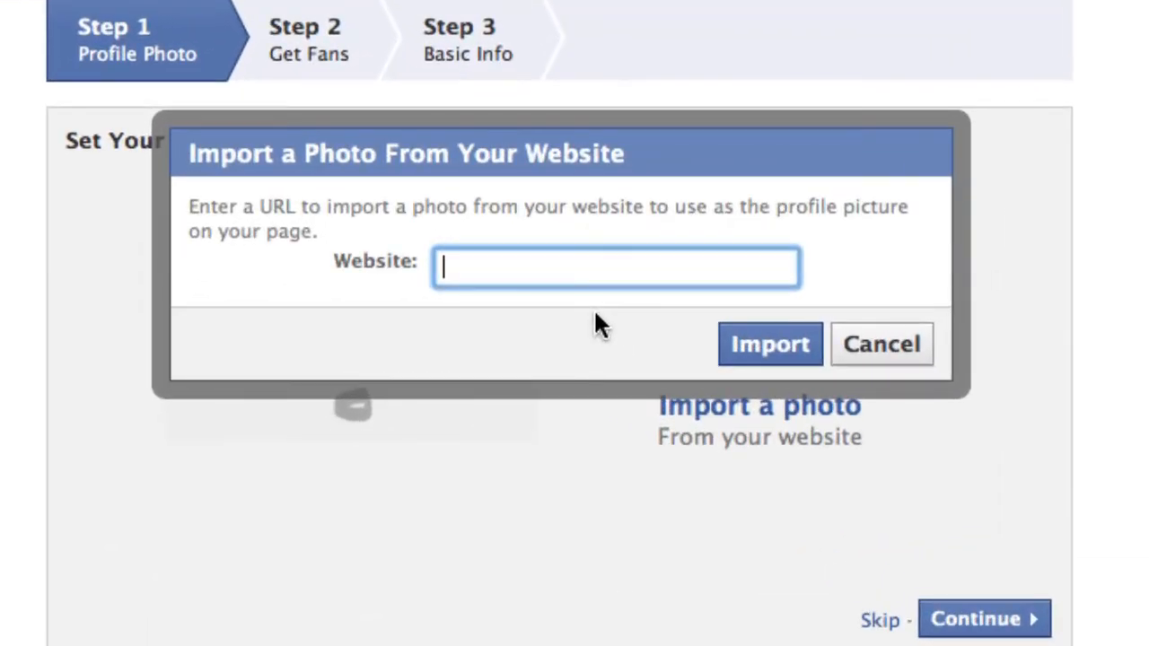
{"action": "type", "text": "www.var"}
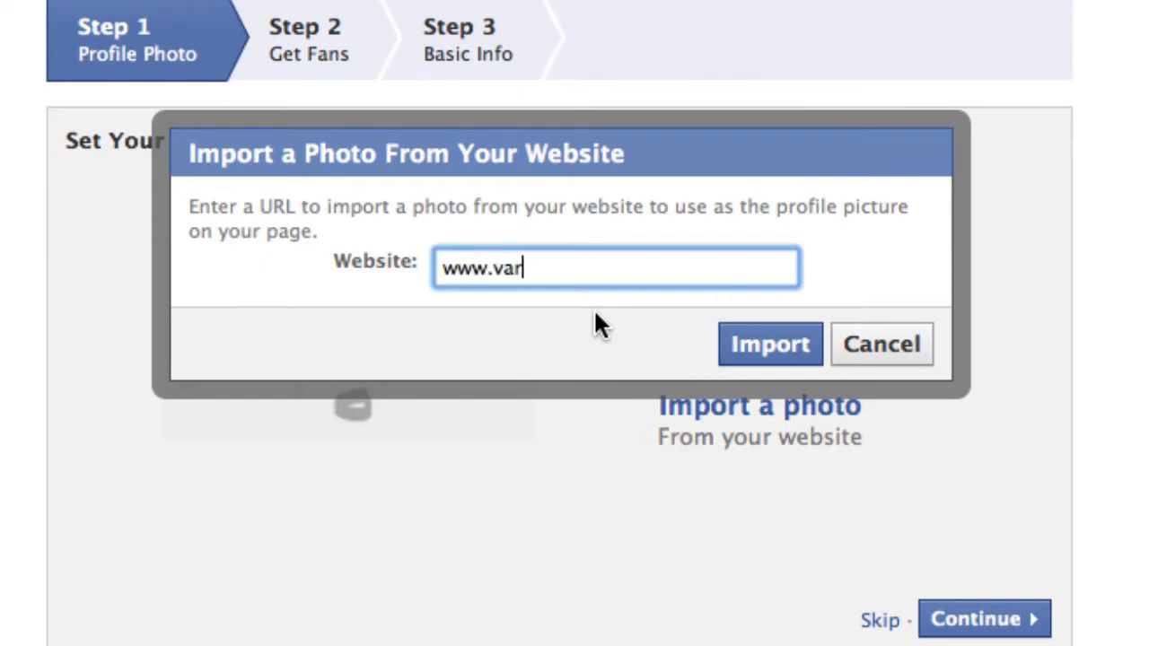
{"action": "type", "text": "iantstudios.com"}
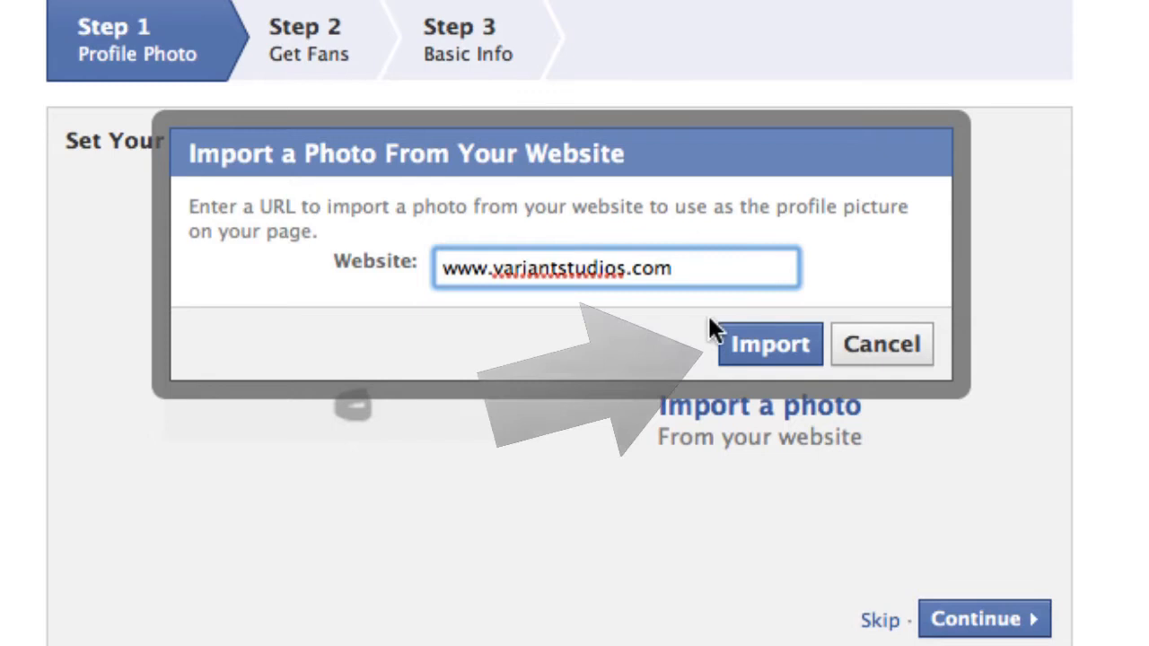
{"action": "left_click", "coordinate": [768, 344]}
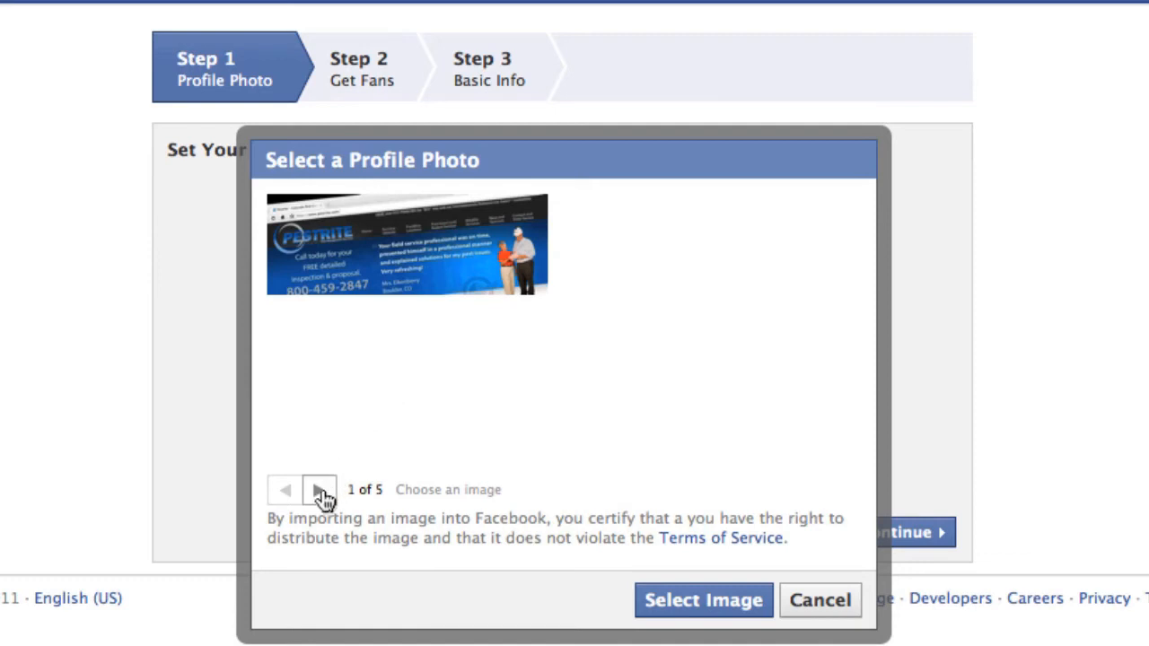
{"action": "mouse_move", "coordinate": [386, 506]}
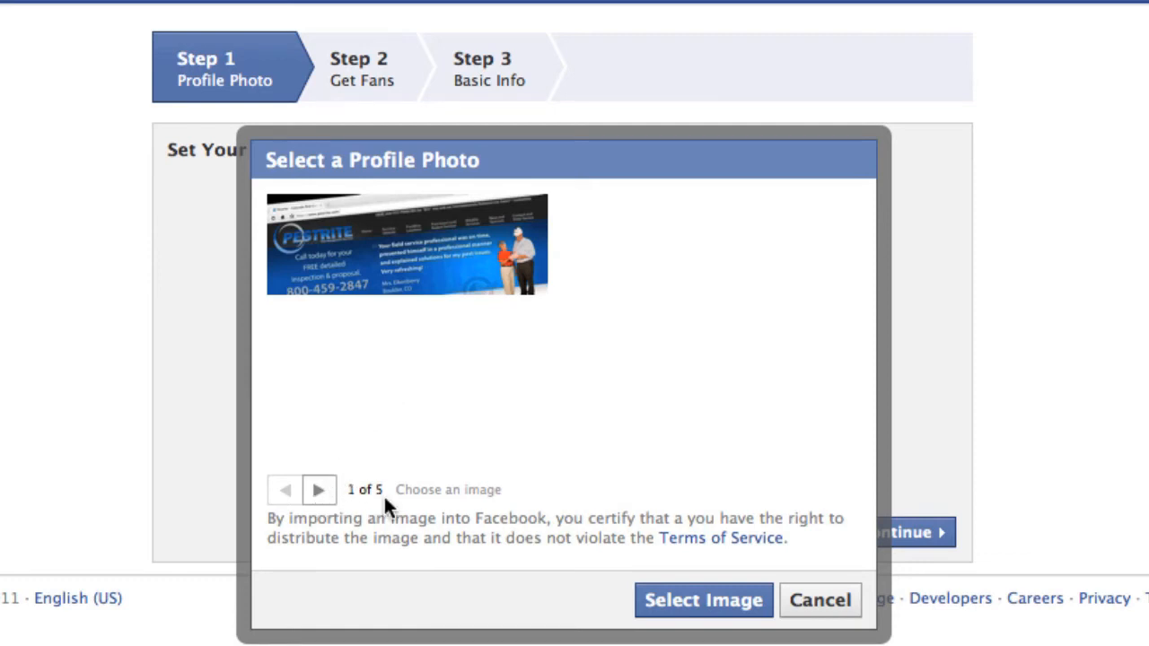
{"action": "left_click", "coordinate": [320, 488]}
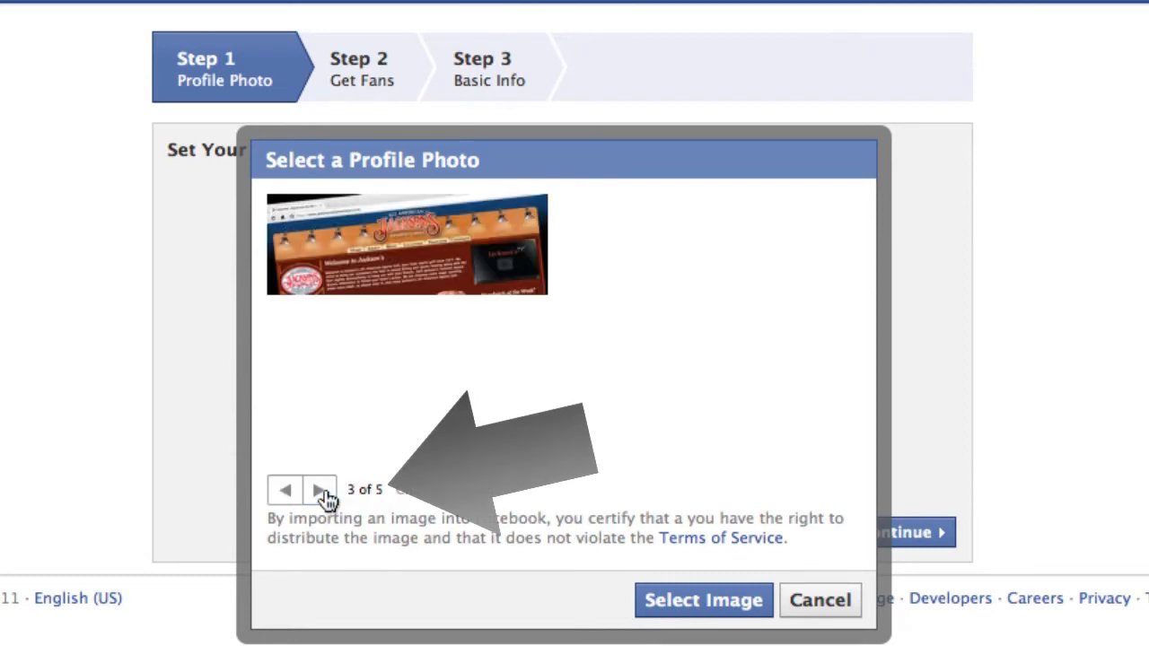
{"action": "left_click", "coordinate": [319, 488]}
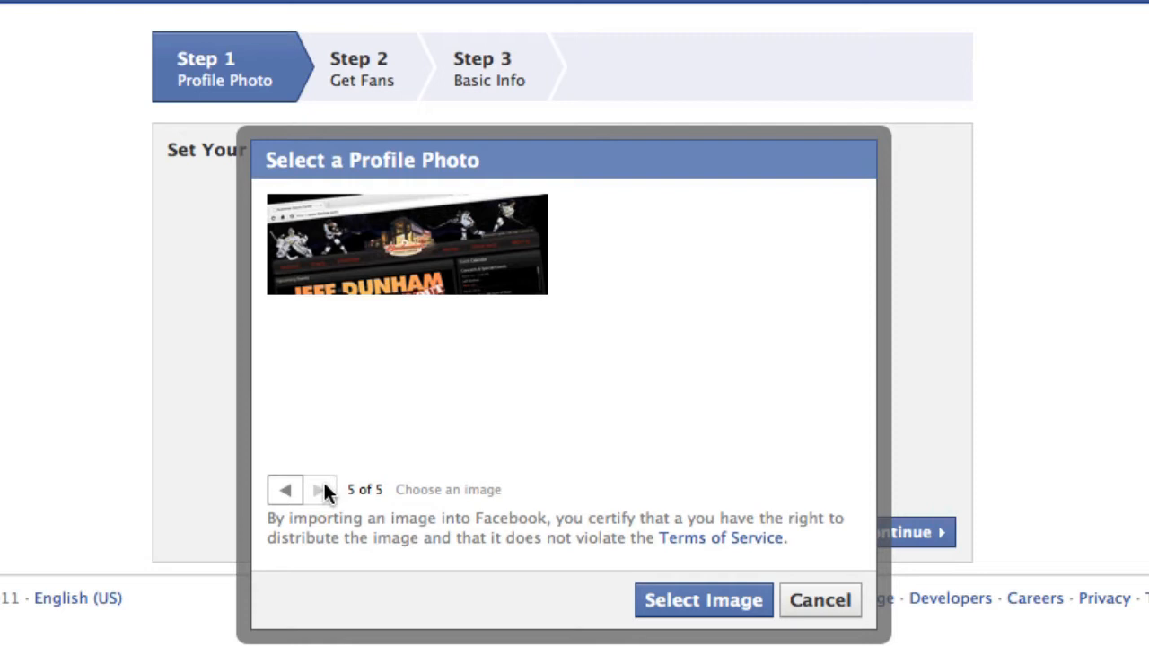
{"action": "left_click", "coordinate": [818, 600]}
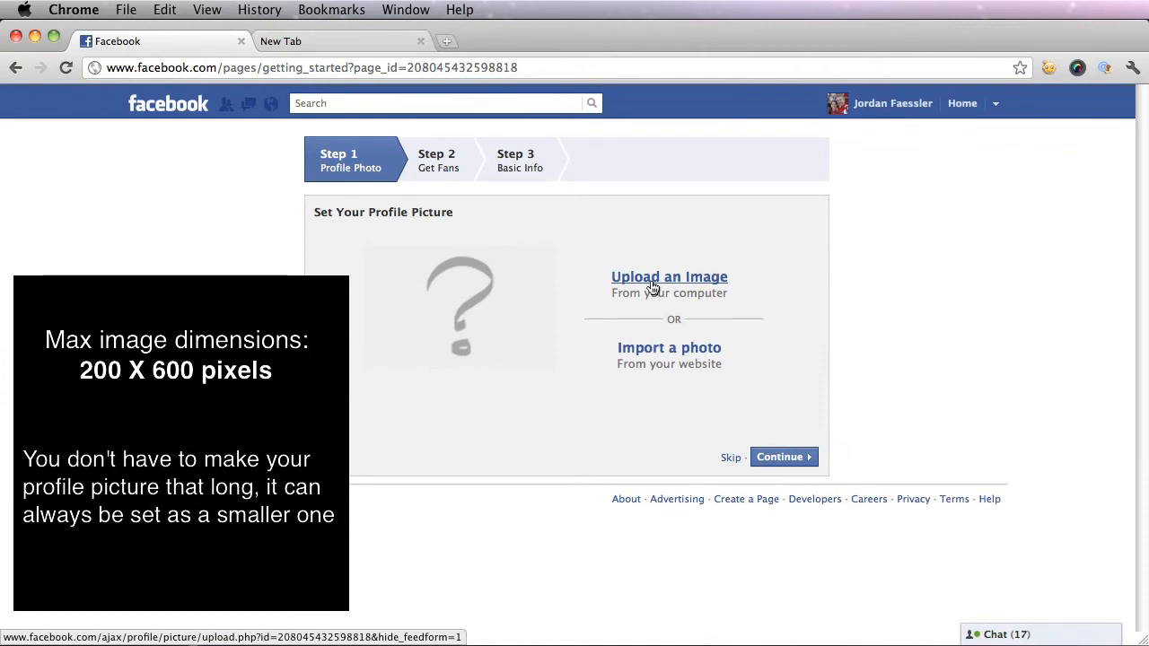
Upload Acmepropic.jpg from the Desktop as the Acme Computers profile picture.
{"action": "left_click", "coordinate": [668, 276]}
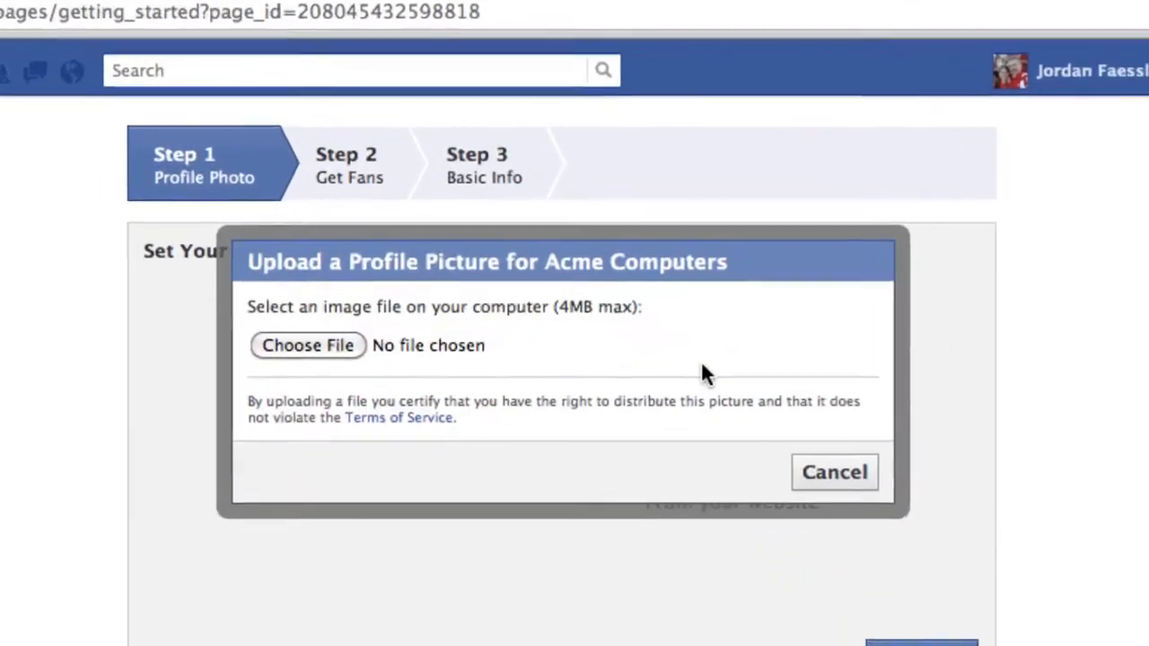
{"action": "left_click", "coordinate": [306, 345]}
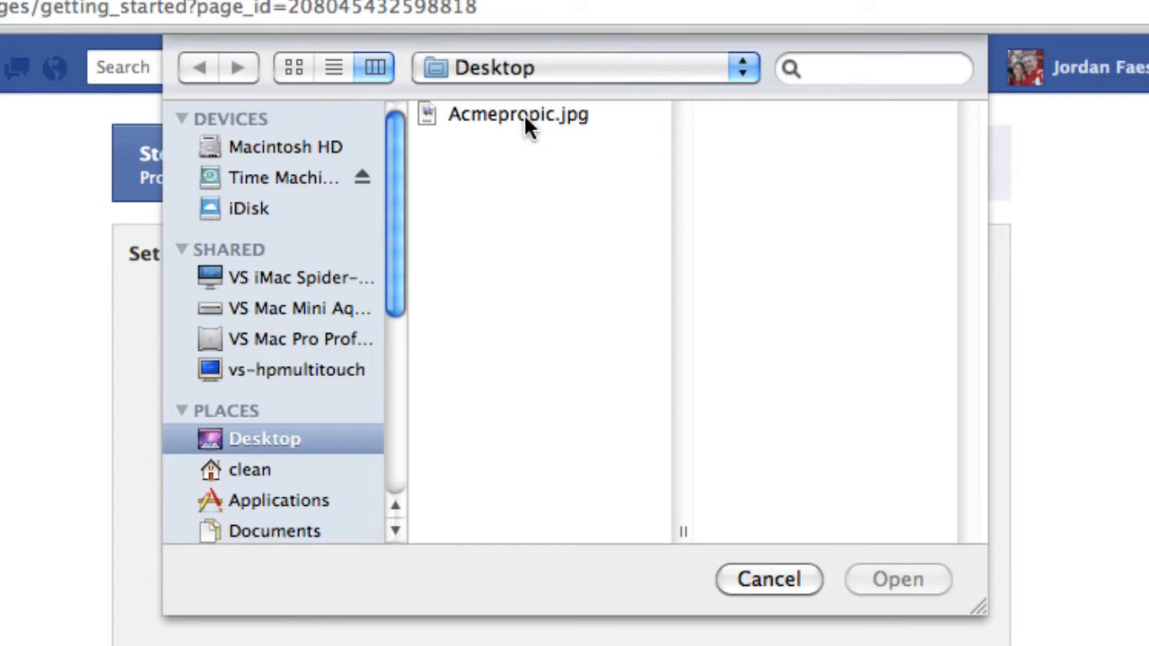
{"action": "left_click", "coordinate": [517, 115]}
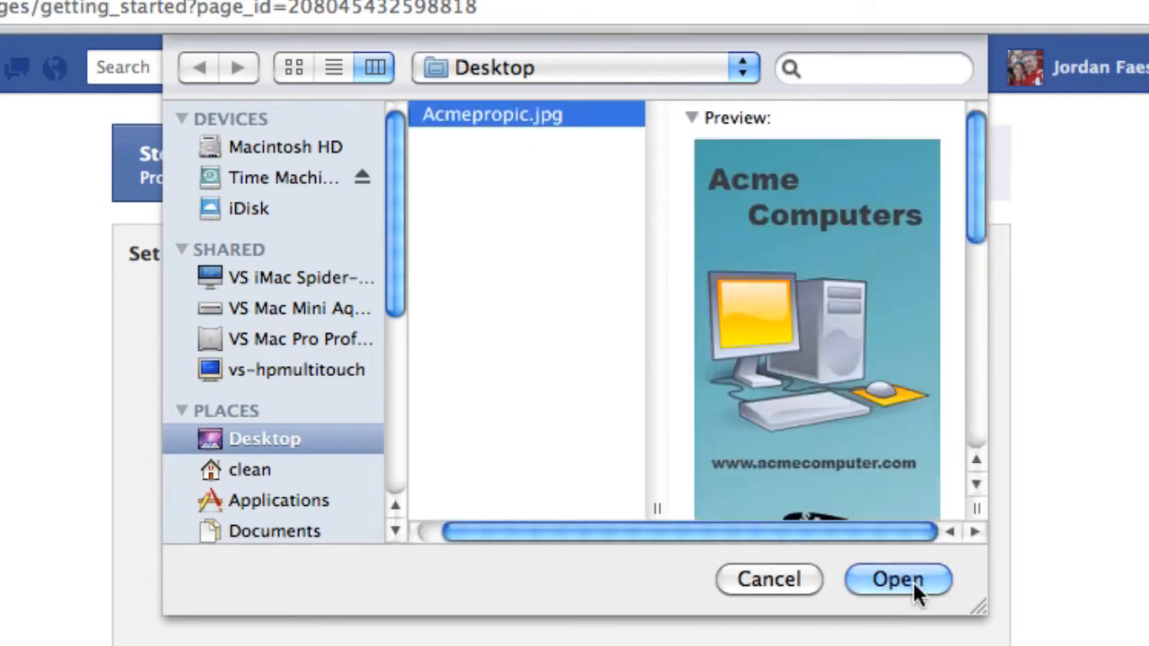
{"action": "left_click", "coordinate": [897, 578]}
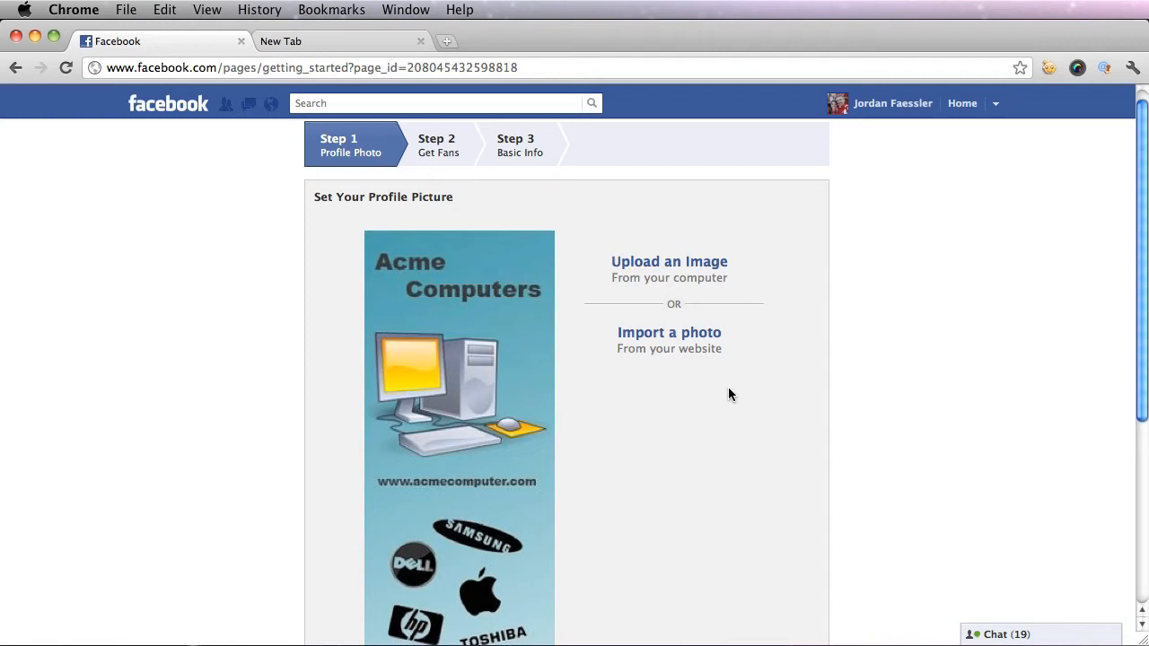
{"action": "scroll", "scroll_direction": "down", "scroll_amount": 3}
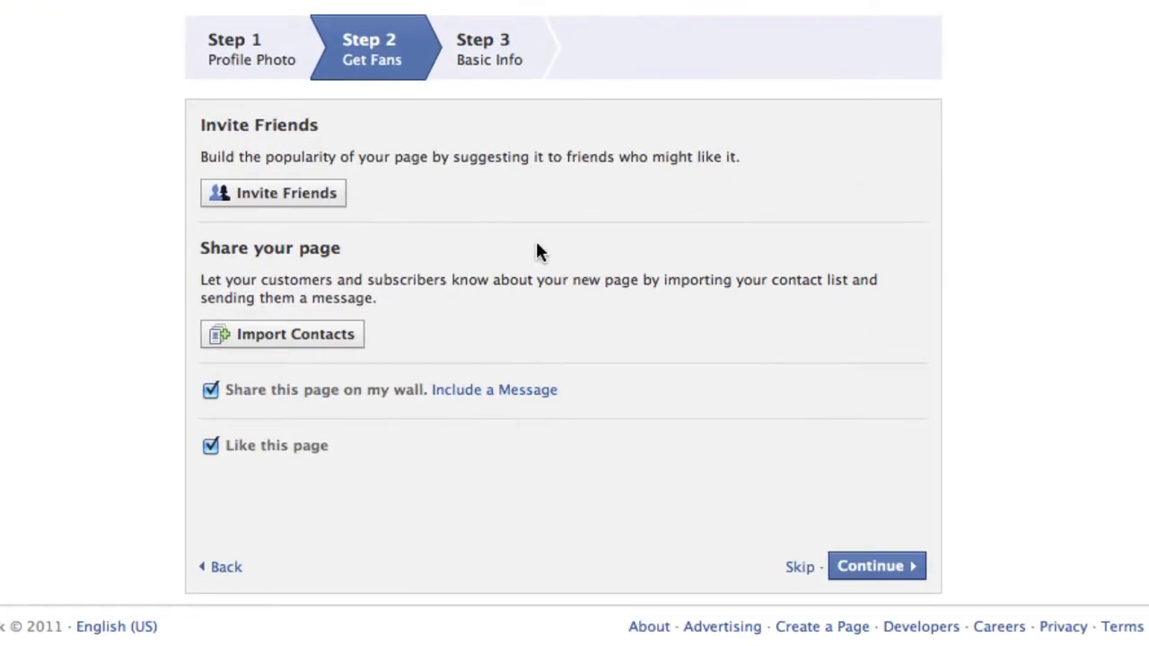
{"action": "mouse_move", "coordinate": [521, 244]}
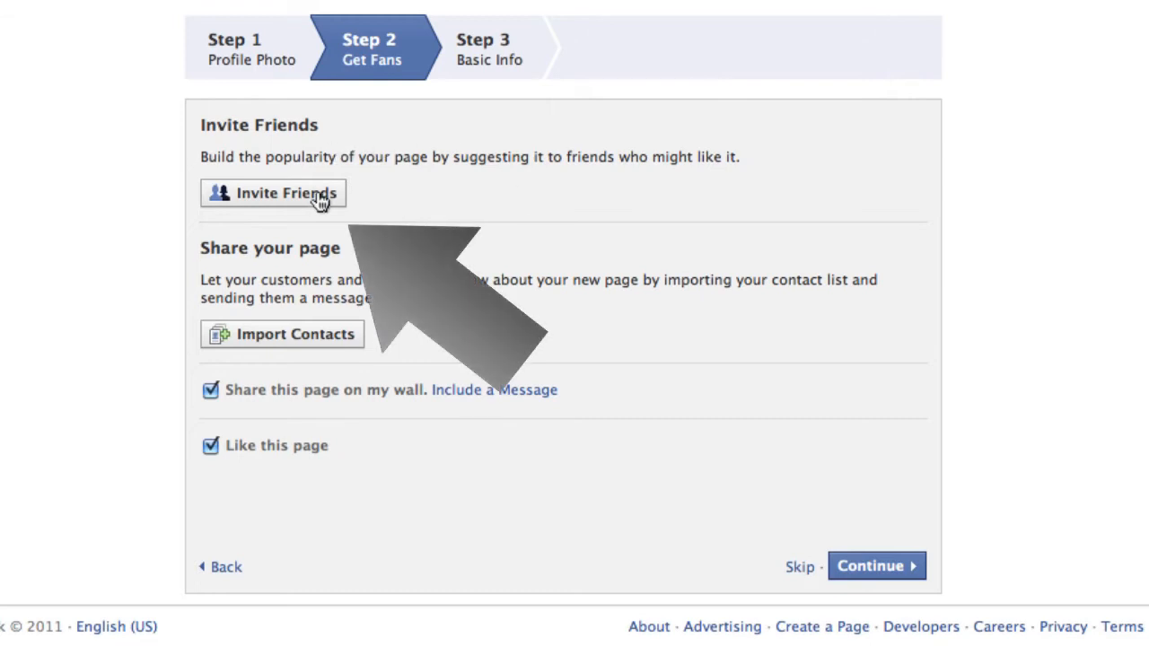
Suggest the Acme Computers page to three ticked friends and submit.
{"action": "left_click", "coordinate": [272, 194]}
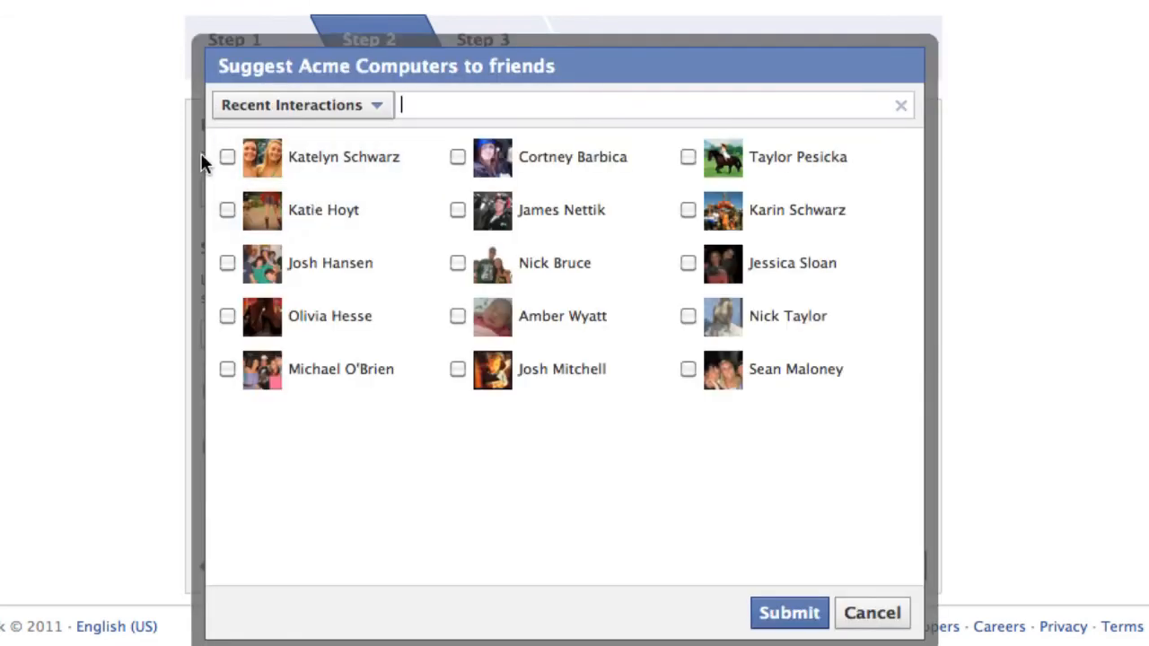
{"action": "left_click", "coordinate": [226, 156]}
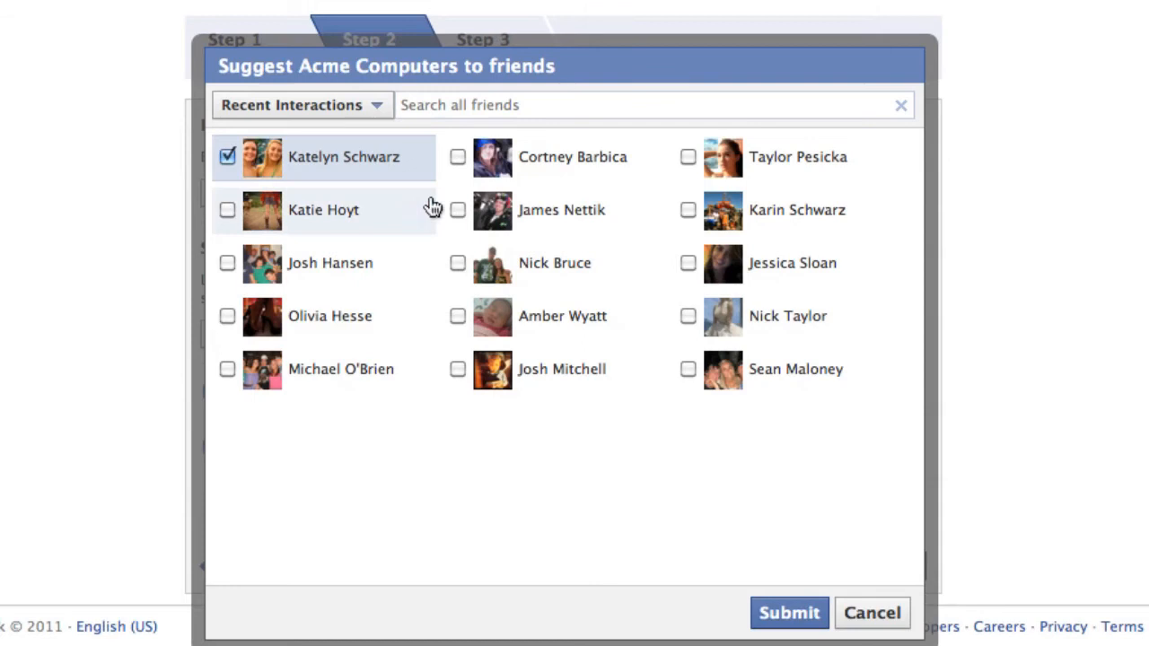
{"action": "left_click", "coordinate": [456, 210]}
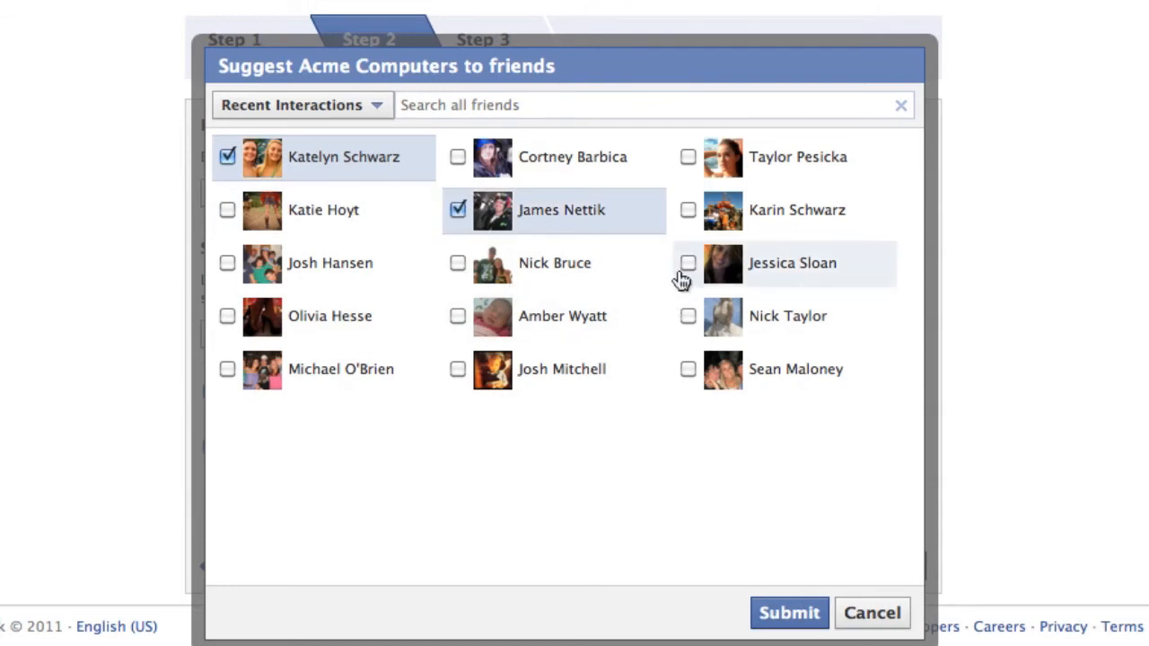
{"action": "left_click", "coordinate": [687, 262]}
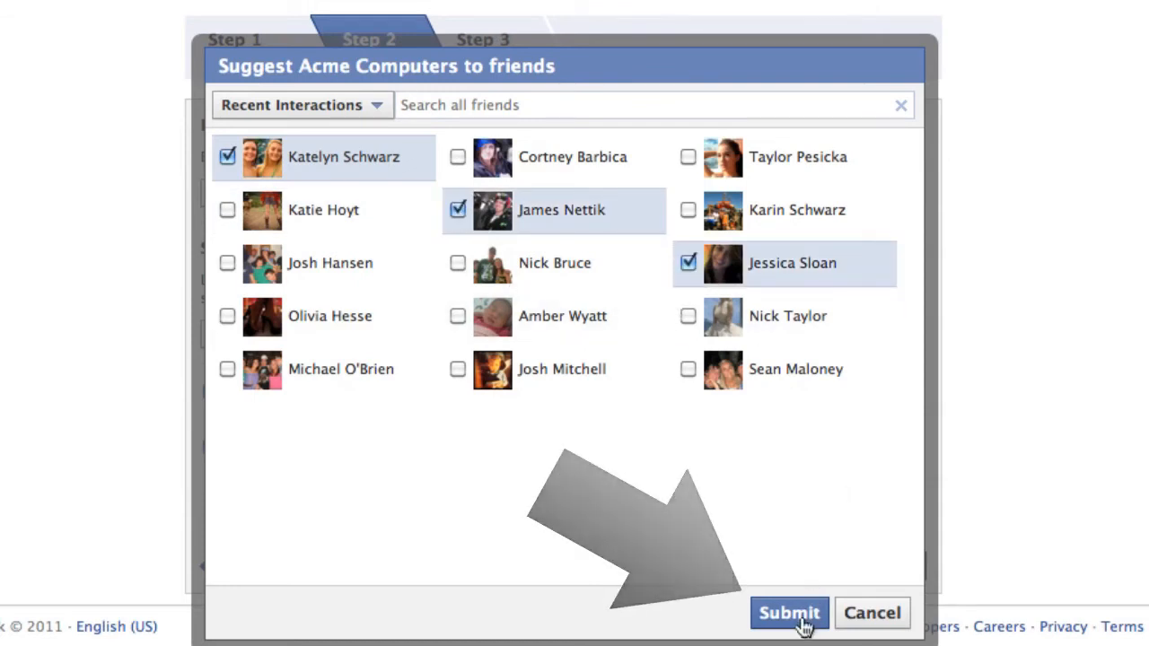
{"action": "left_click", "coordinate": [788, 614]}
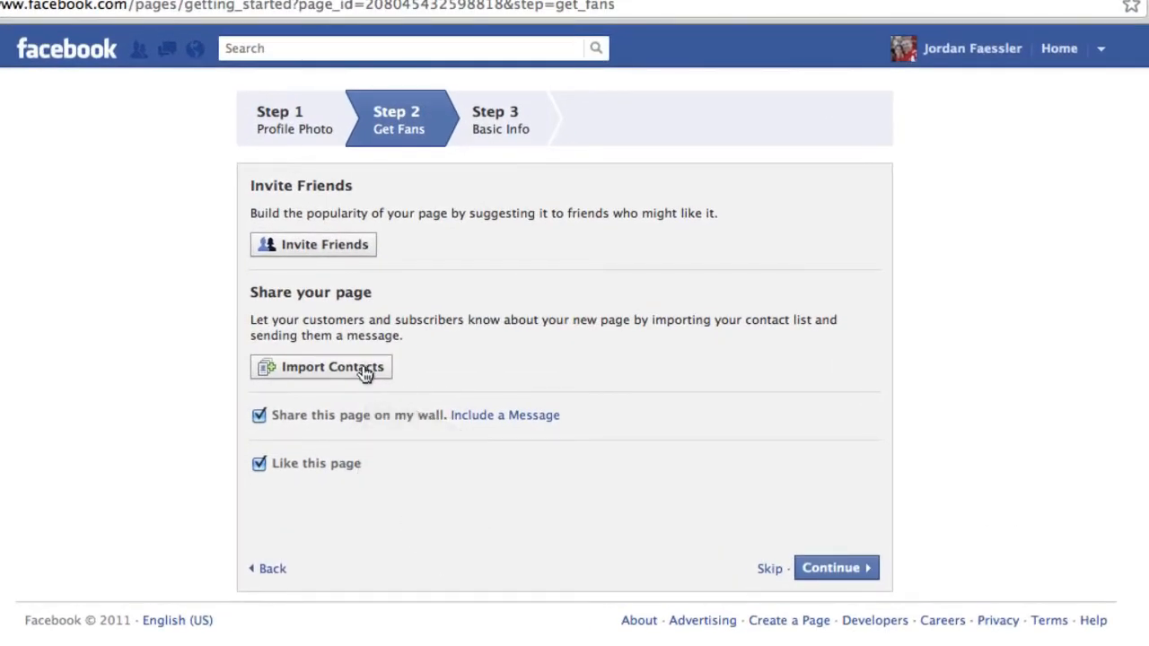
{"action": "left_click", "coordinate": [319, 366]}
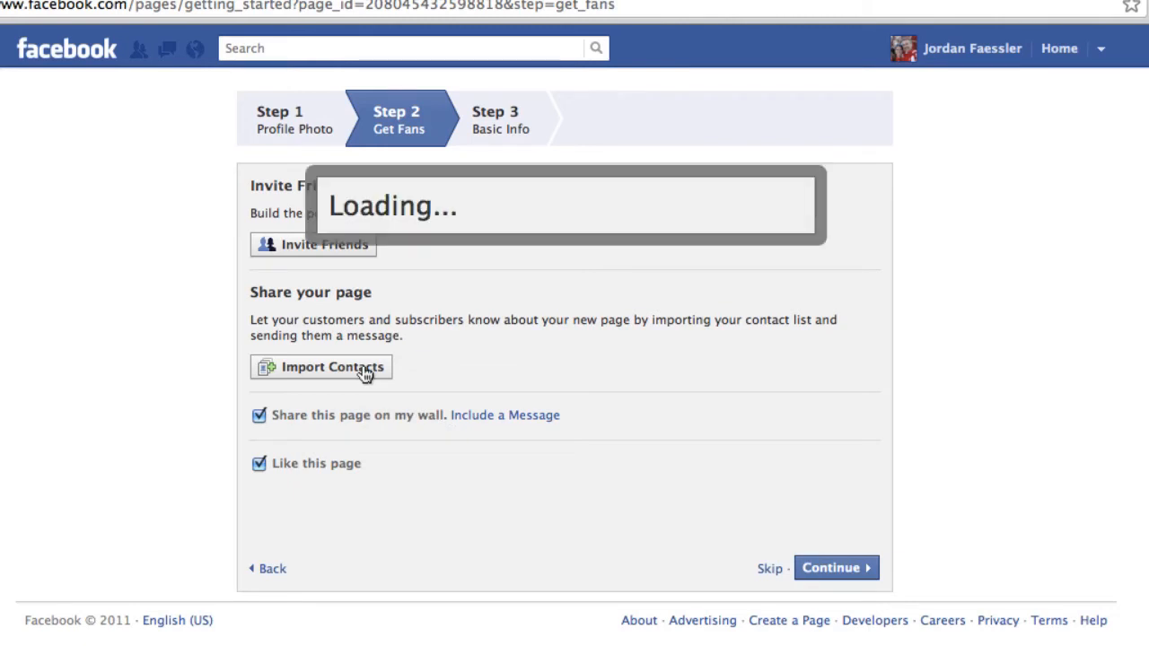
{"action": "left_click", "coordinate": [319, 366]}
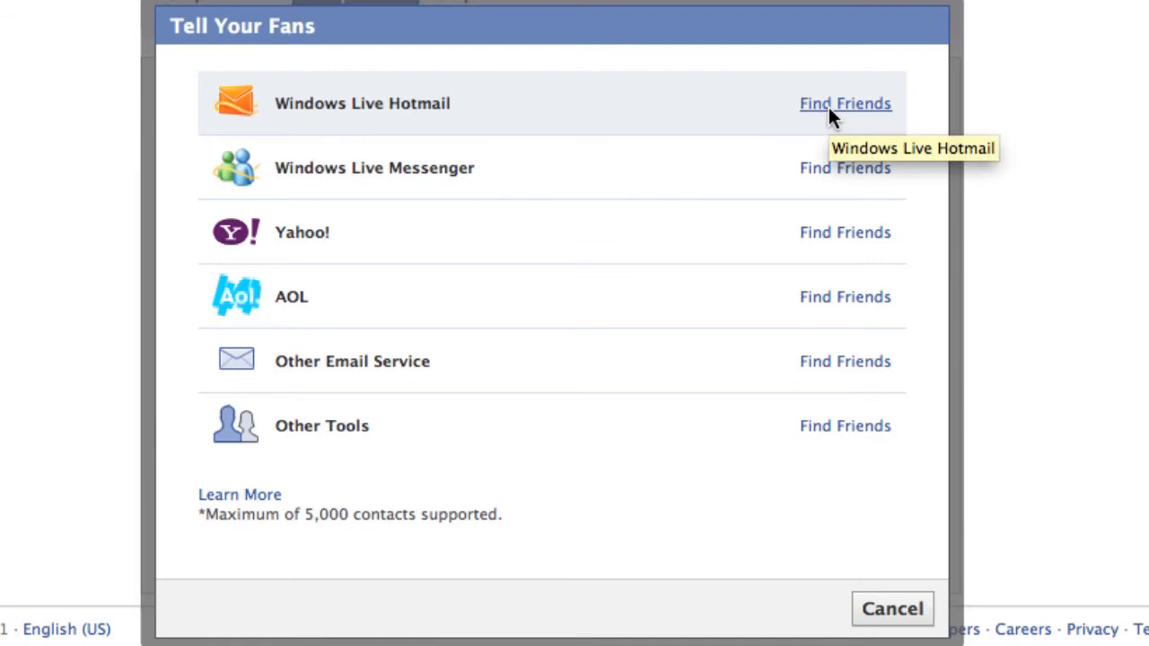
{"action": "mouse_move", "coordinate": [834, 260]}
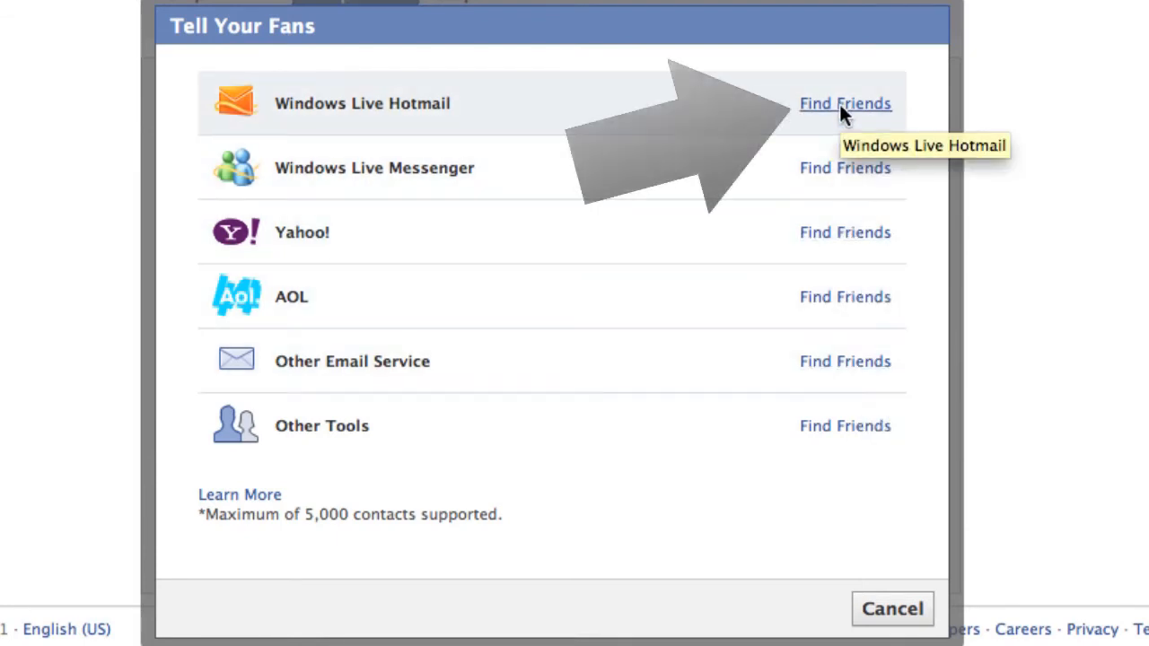
{"action": "left_click", "coordinate": [844, 103]}
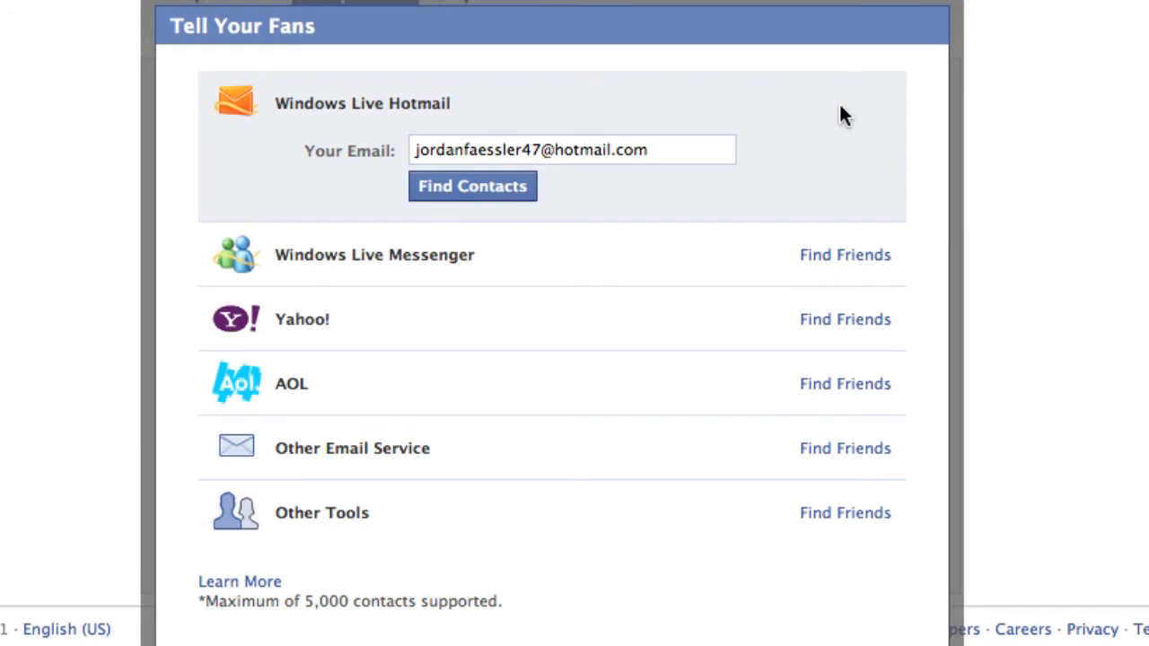
{"action": "left_click", "coordinate": [573, 151]}
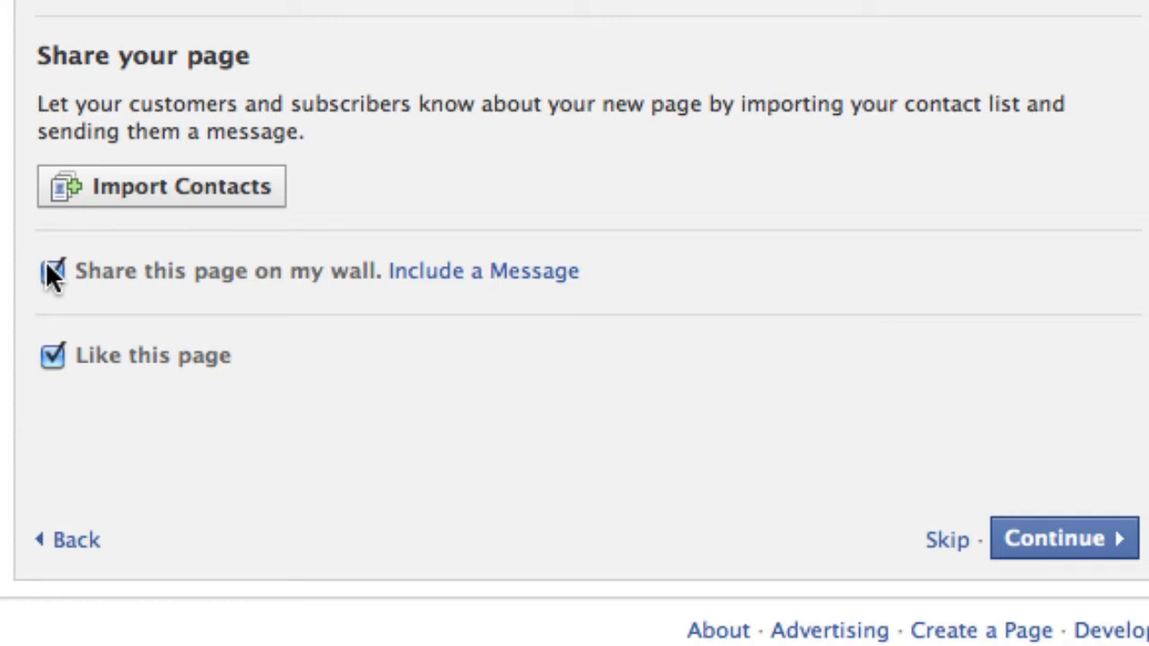
Draft the wall share message 'check out my new page!', turn wall sharing off, and continue to Basic Info.
{"action": "left_click", "coordinate": [50, 271]}
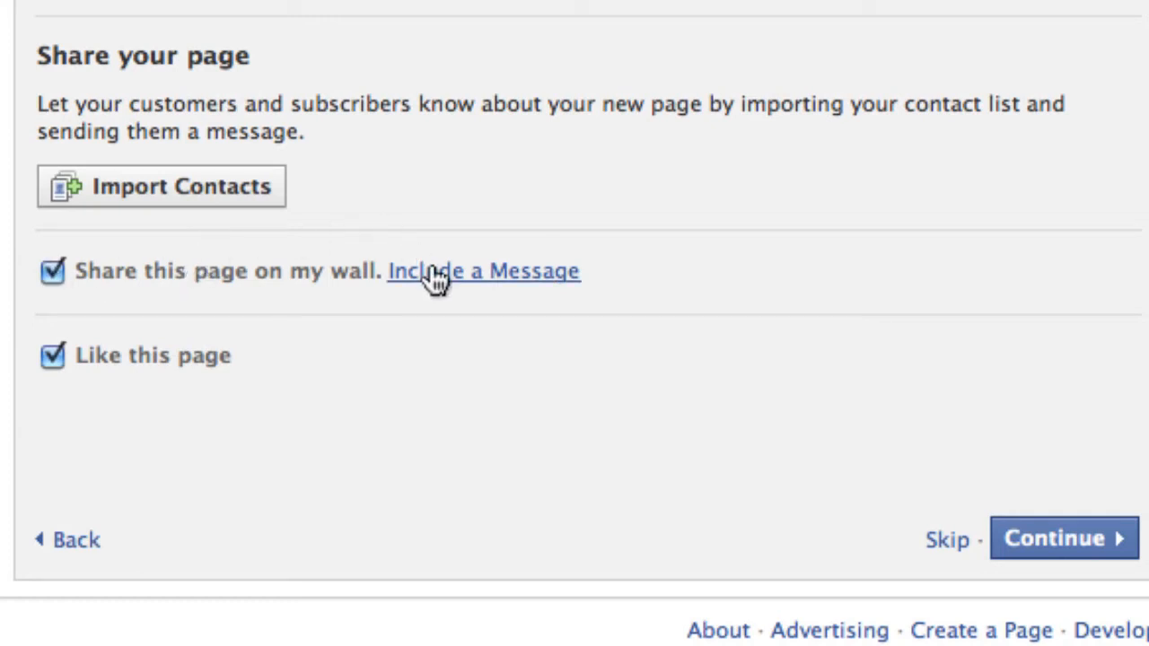
{"action": "left_click", "coordinate": [483, 269]}
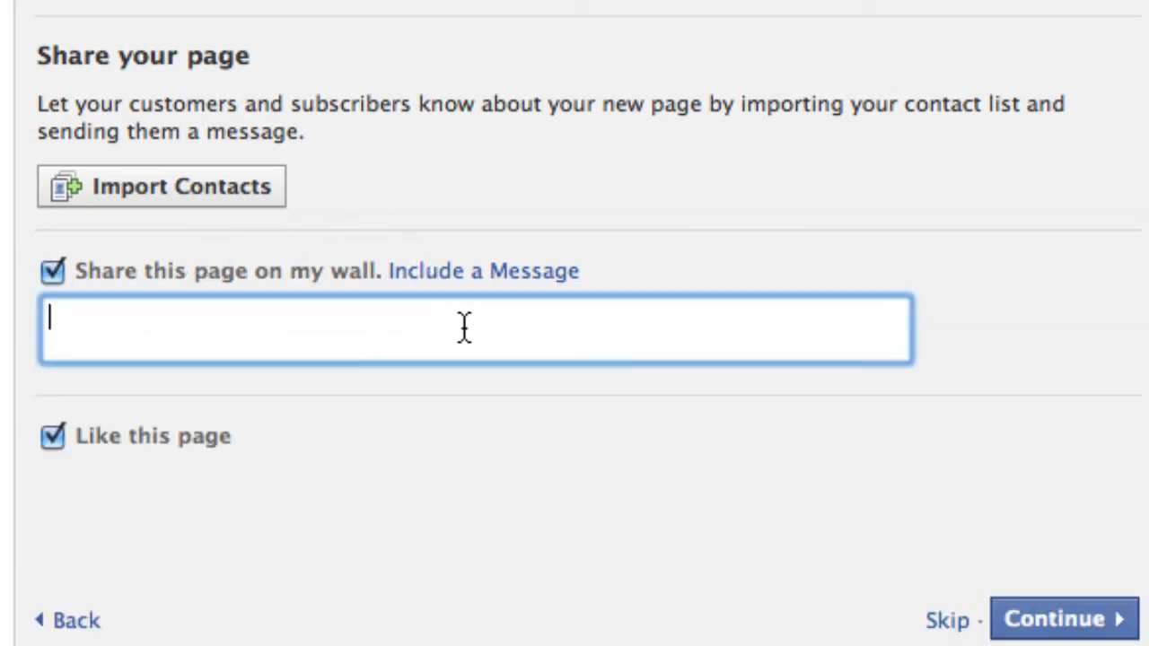
{"action": "type", "text": "check out my"}
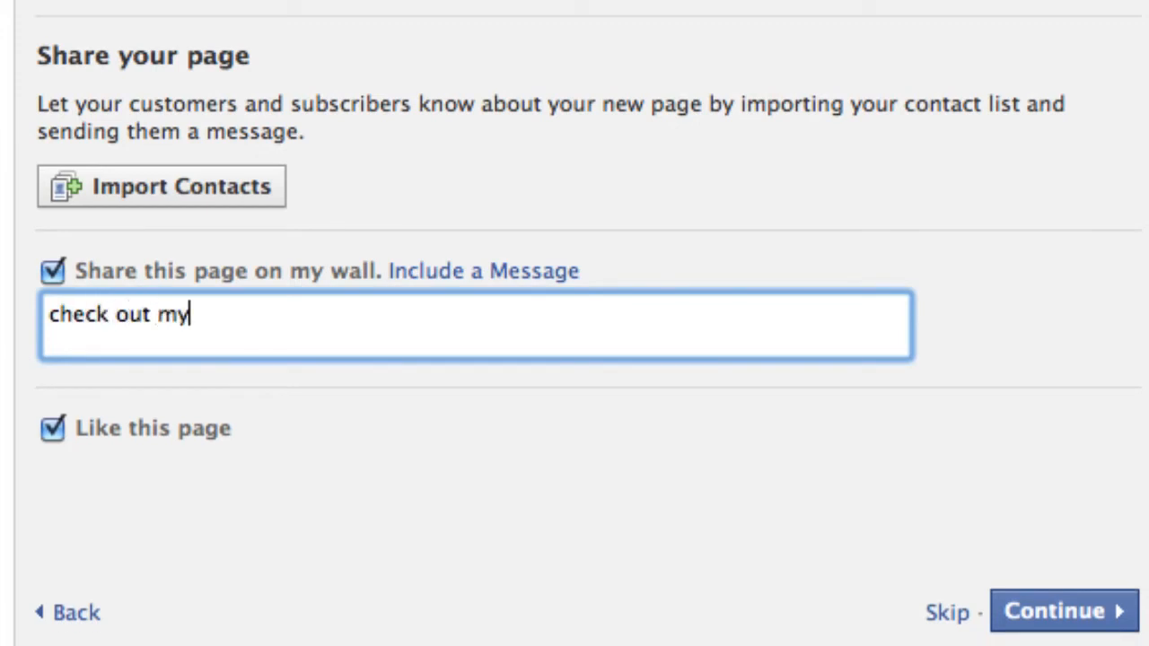
{"action": "type", "text": "new page!"}
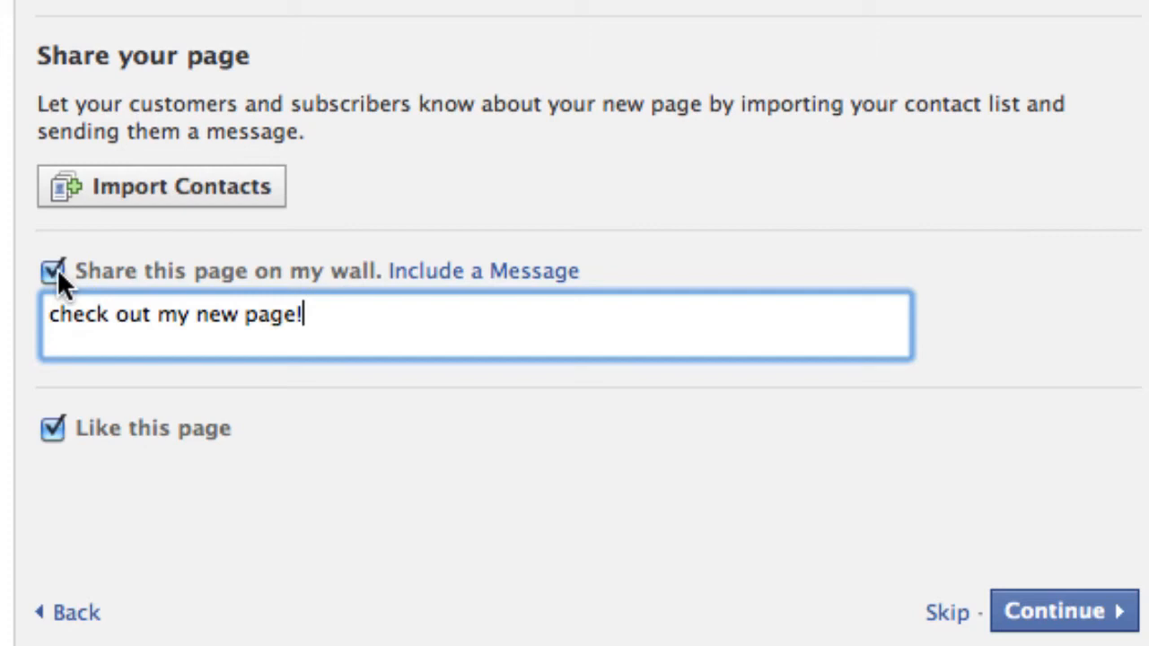
{"action": "left_click", "coordinate": [52, 271]}
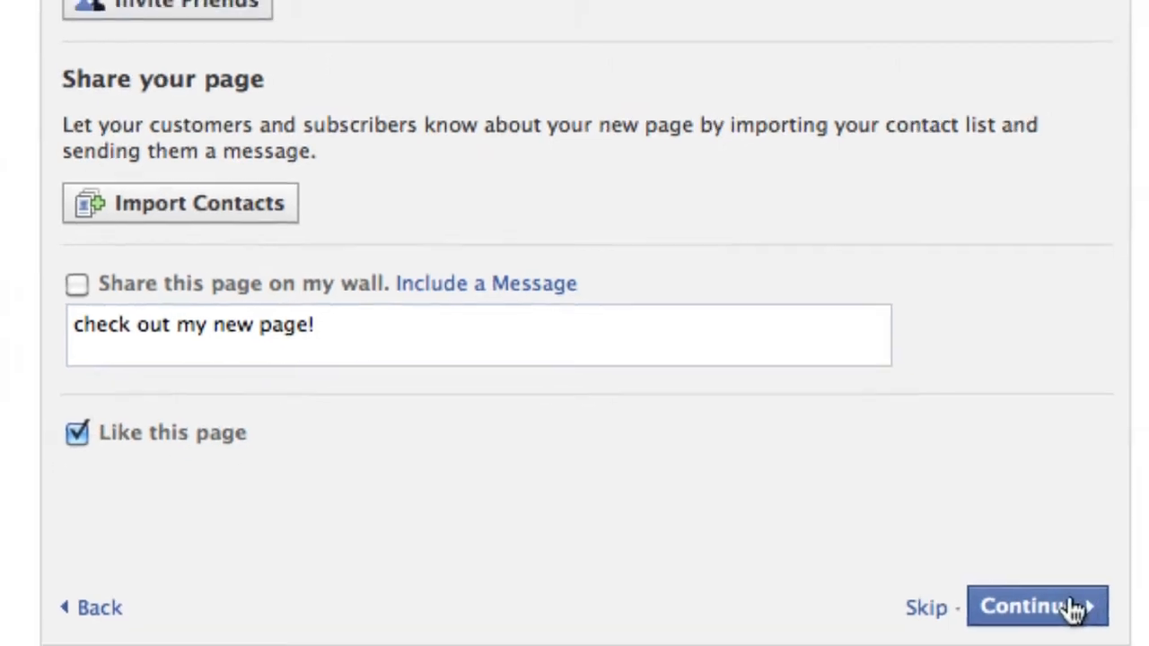
{"action": "left_click", "coordinate": [1037, 607]}
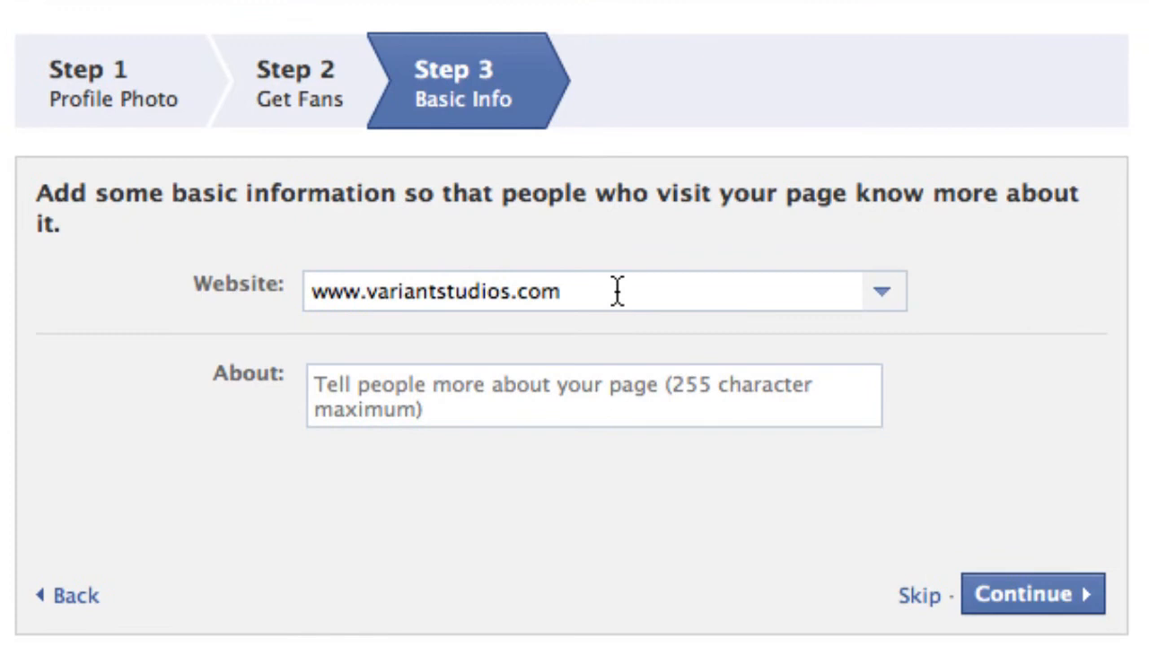
{"action": "left_click", "coordinate": [883, 291]}
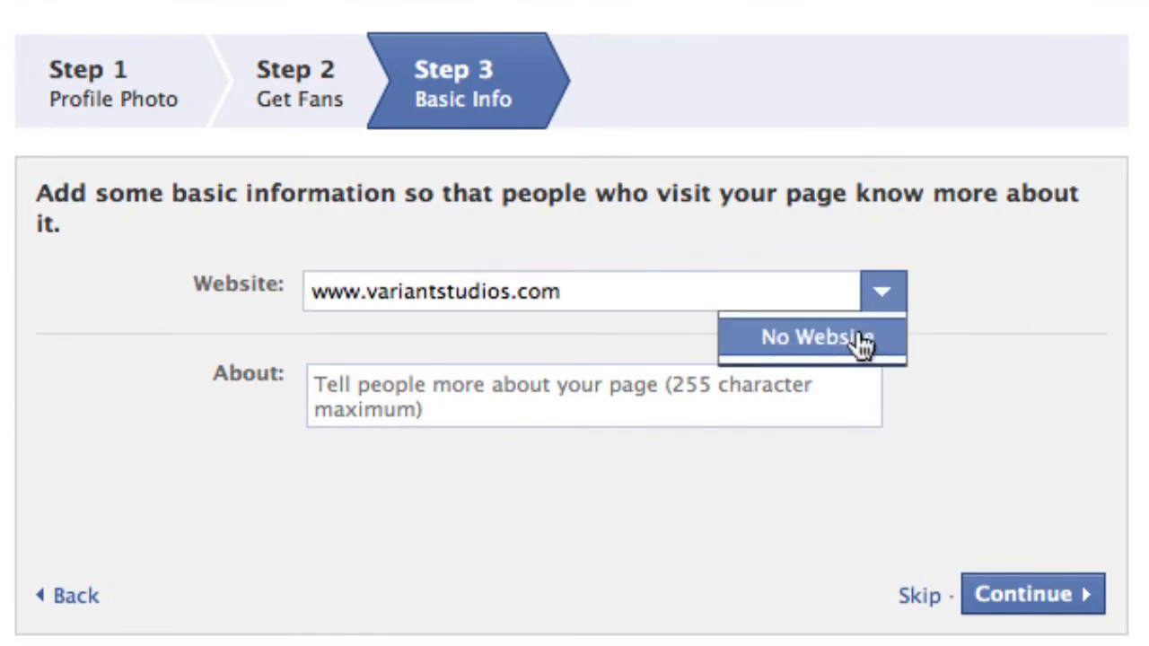
{"action": "left_click", "coordinate": [817, 337]}
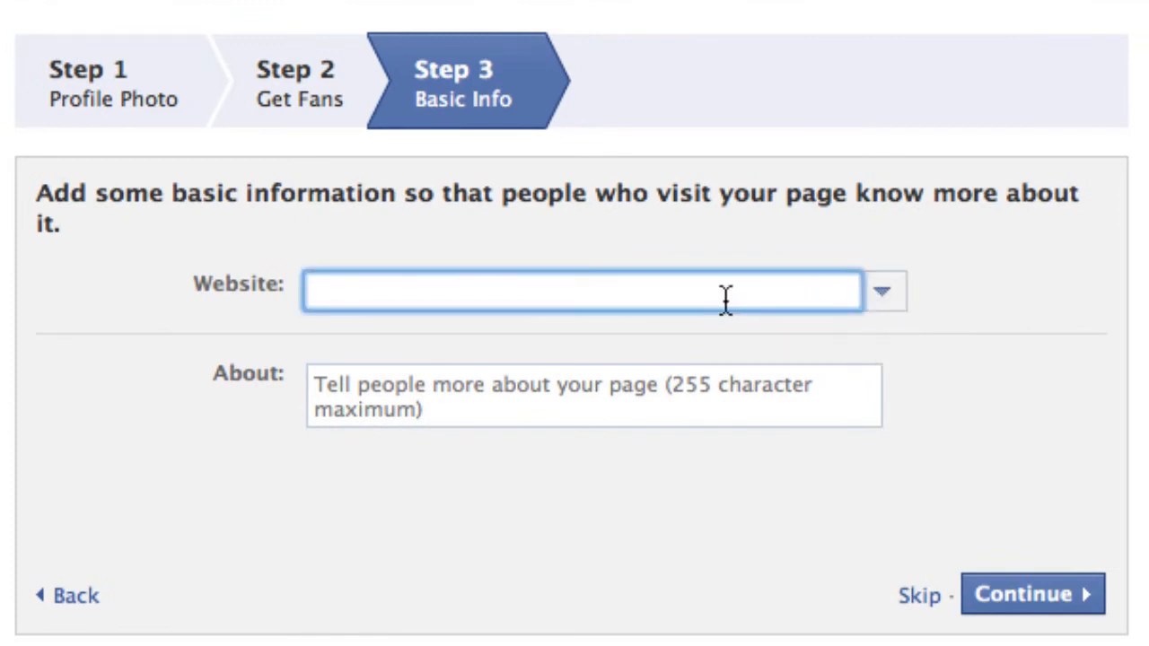
{"action": "type", "text": "www."}
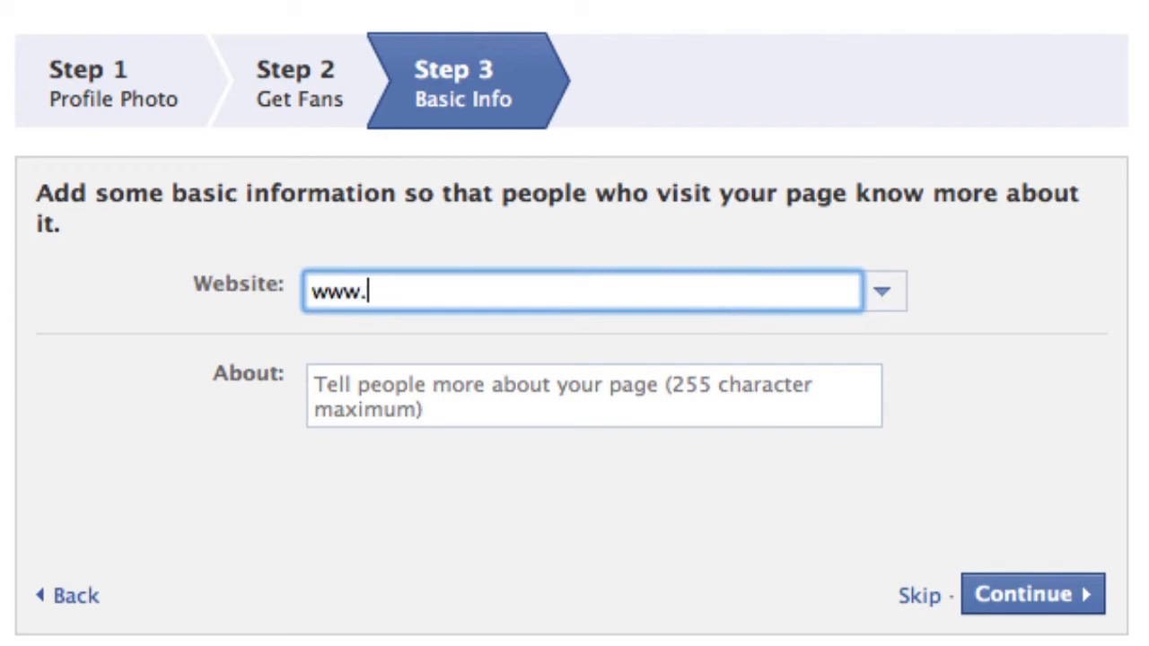
{"action": "type", "text": "acme"}
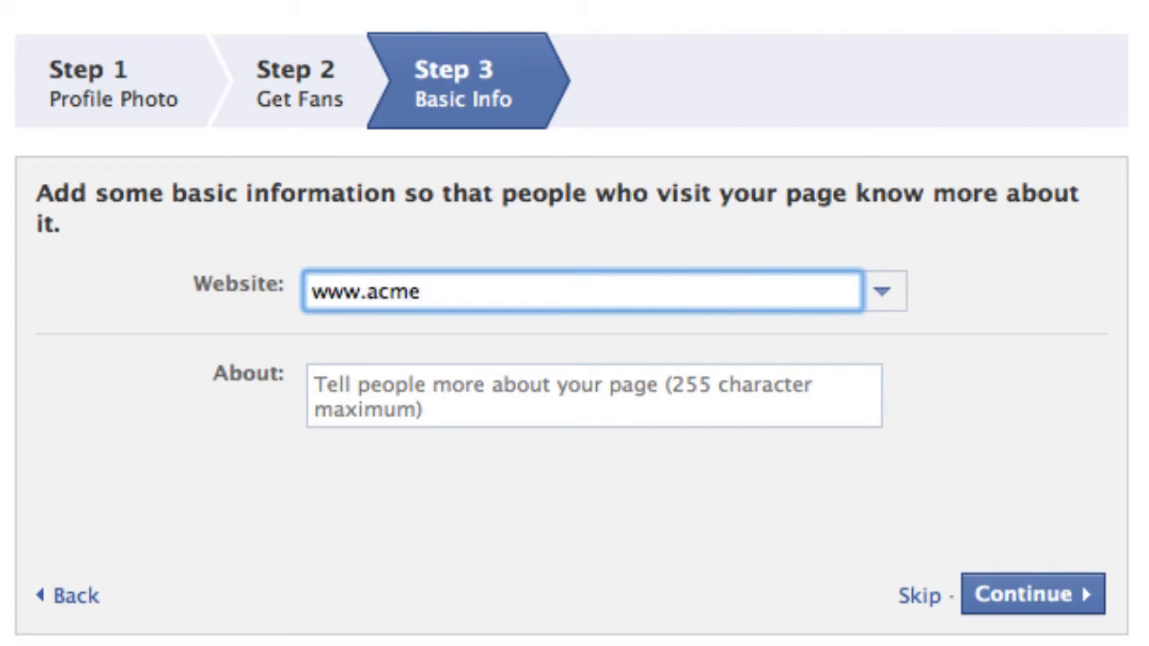
{"action": "type", "text": "computer.com"}
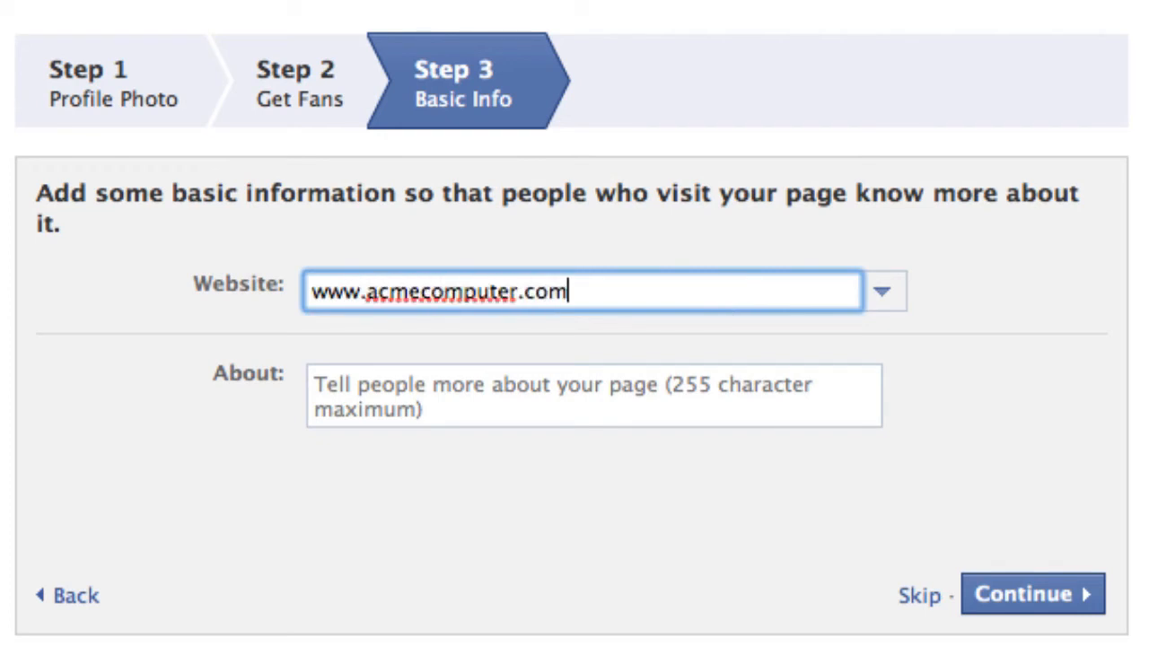
Enter the About text 'We sell awesome computers.' and finish the Basic Info step.
{"action": "left_click", "coordinate": [592, 395]}
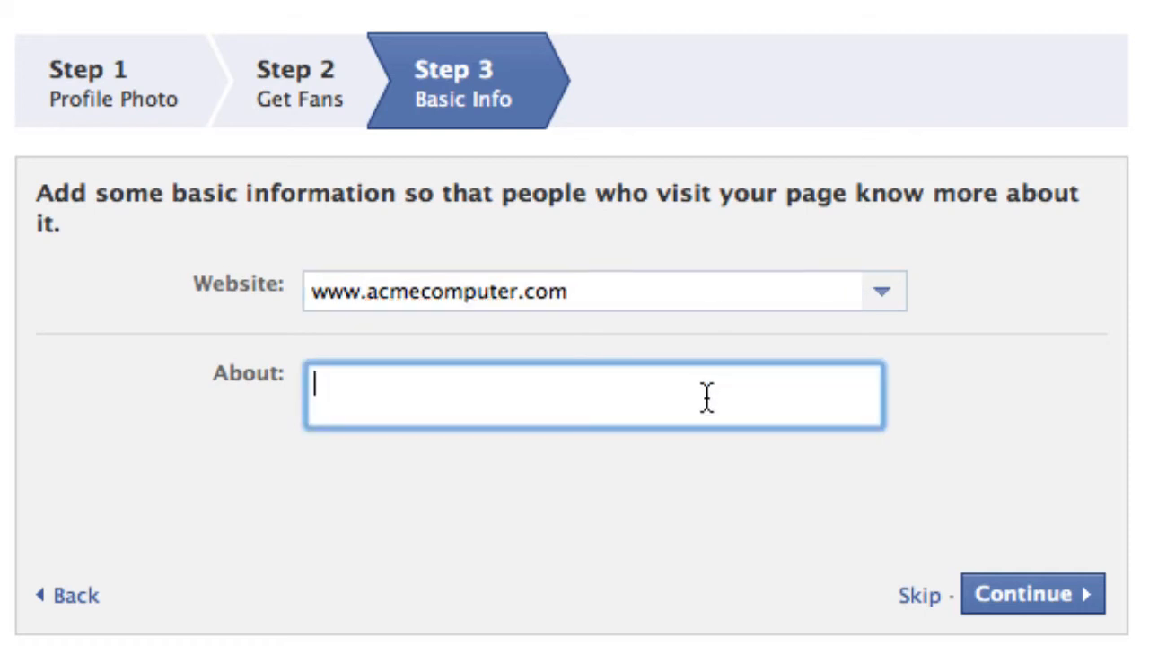
{"action": "type", "text": "We"}
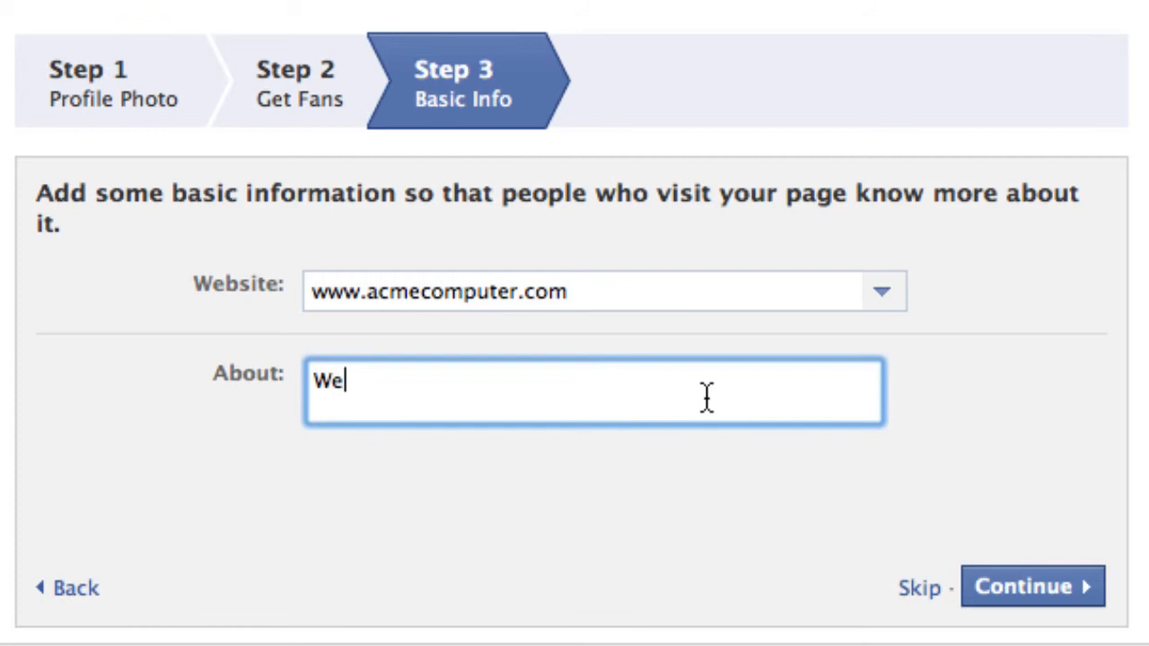
{"action": "type", "text": "sell aweso"}
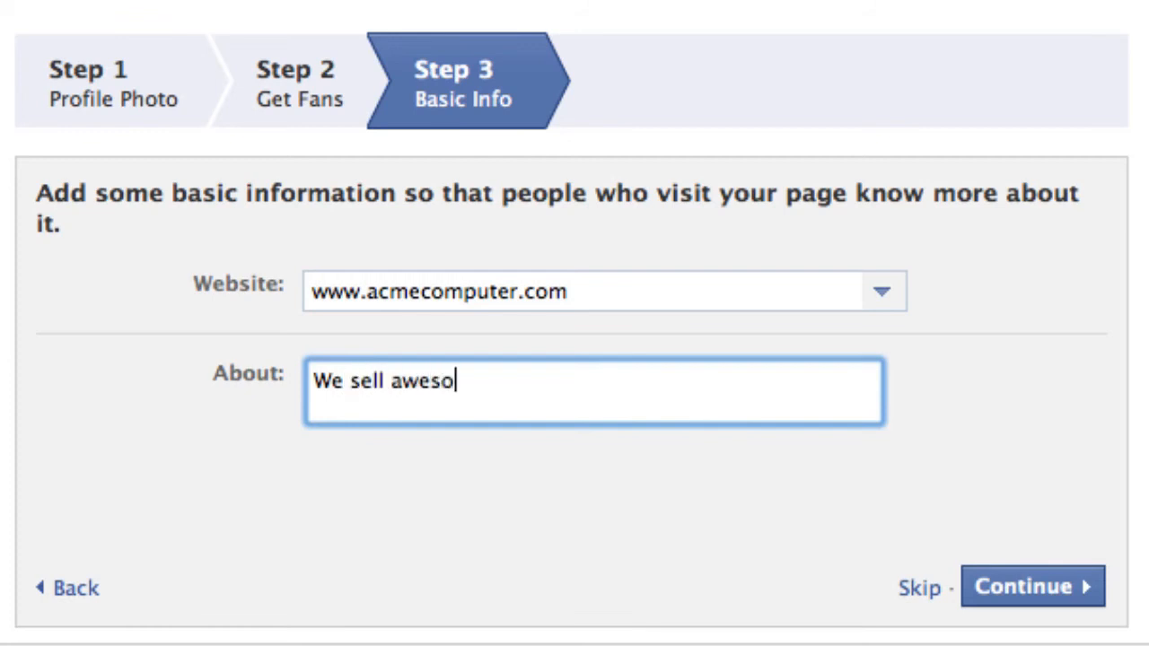
{"action": "type", "text": "me computers"}
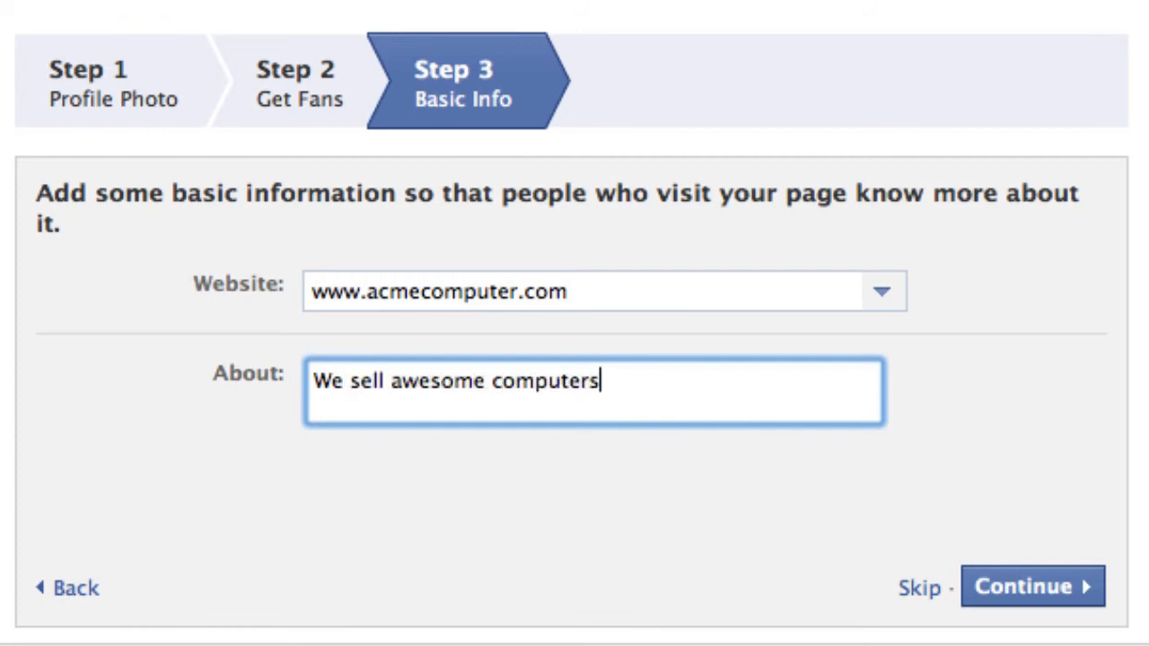
{"action": "type", "text": "."}
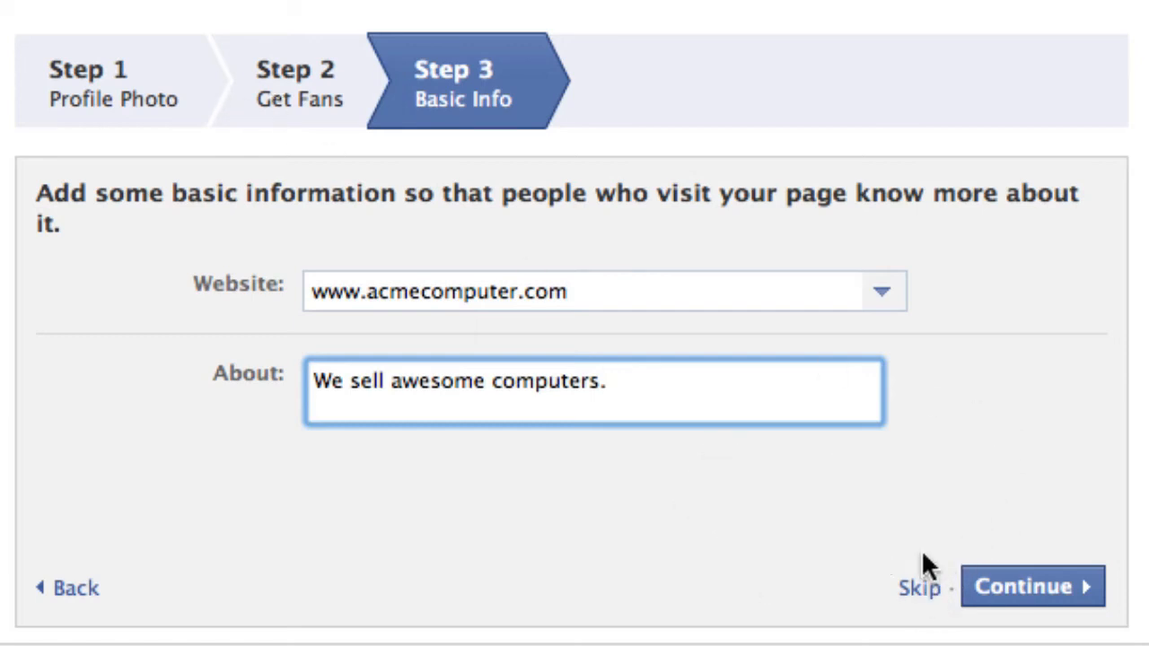
{"action": "left_click", "coordinate": [1030, 585]}
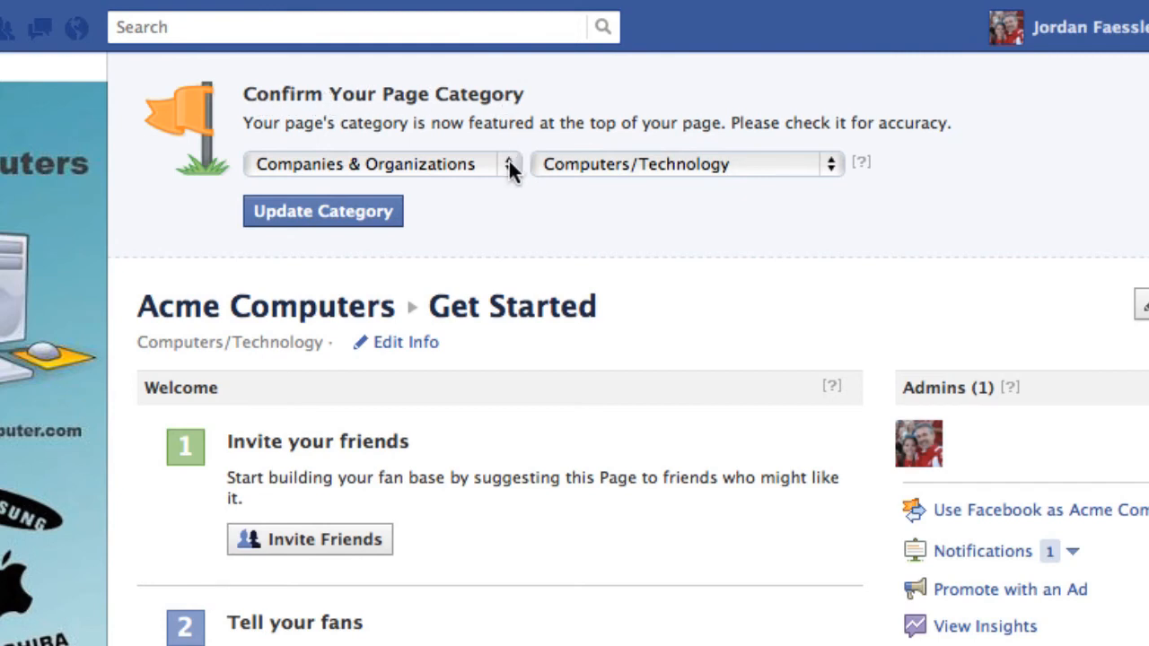
{"action": "mouse_move", "coordinate": [327, 200]}
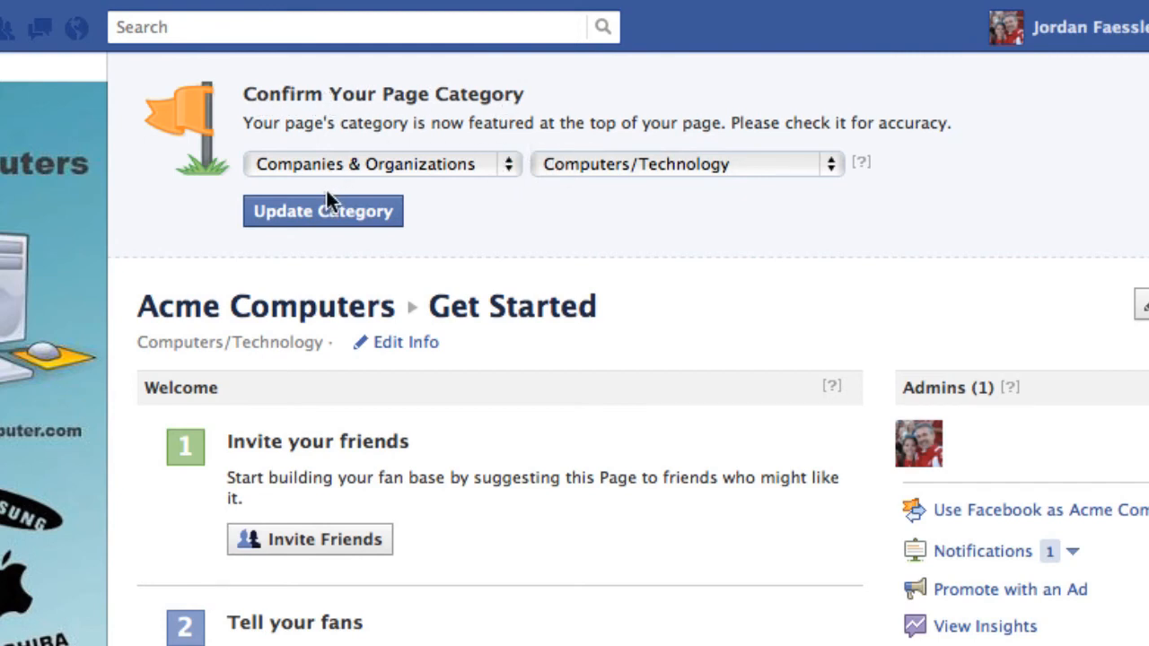
{"action": "mouse_move", "coordinate": [504, 165]}
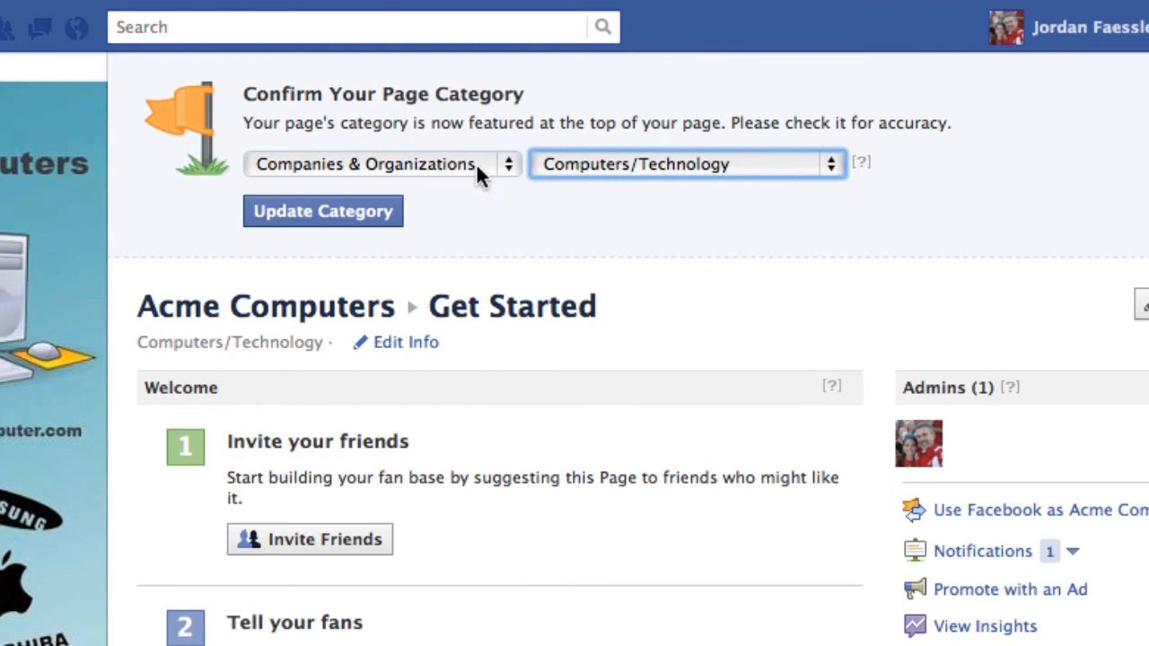
Update the page category to Companies & Organizations, Computers/Technology and dismiss the confirmation.
{"action": "left_click", "coordinate": [323, 212]}
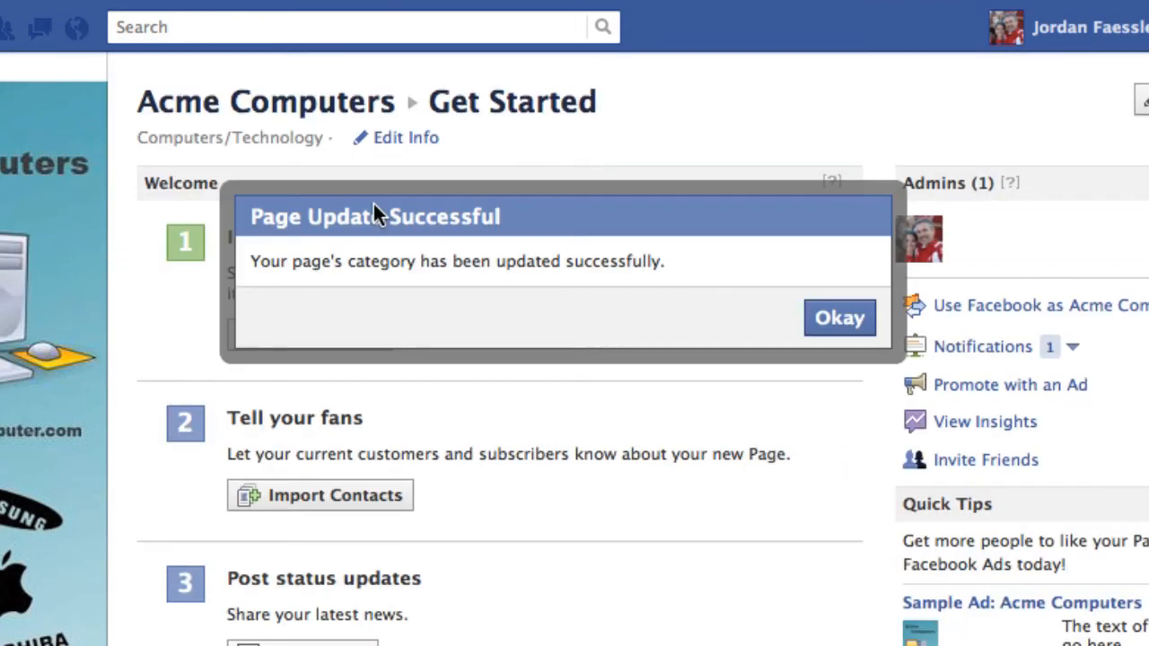
{"action": "mouse_move", "coordinate": [811, 298]}
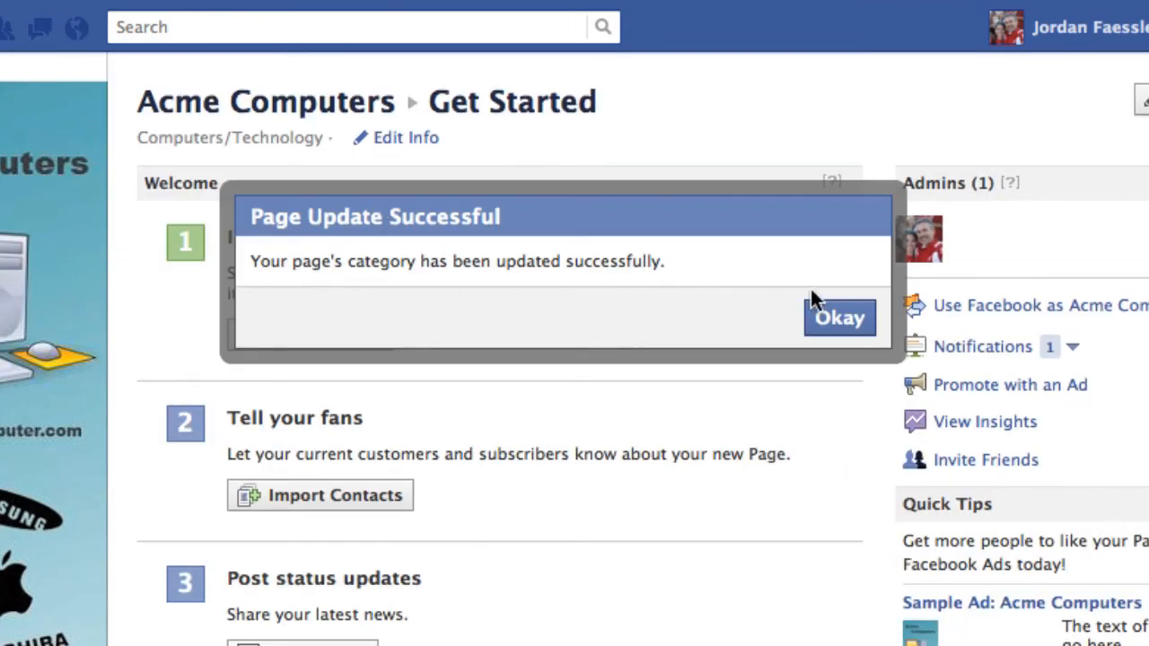
{"action": "left_click", "coordinate": [837, 316]}
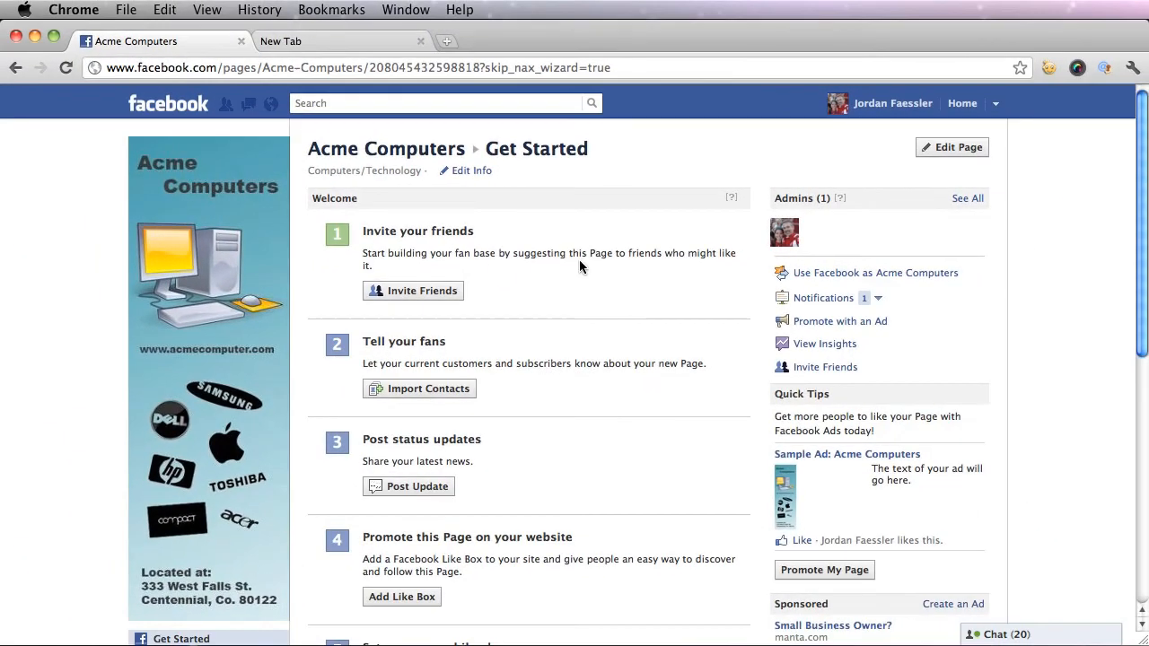
Cancel the Invite Friends dialog without suggestions and show the Acme Computers Wall.
{"action": "scroll", "scroll_direction": "down", "scroll_amount": 3}
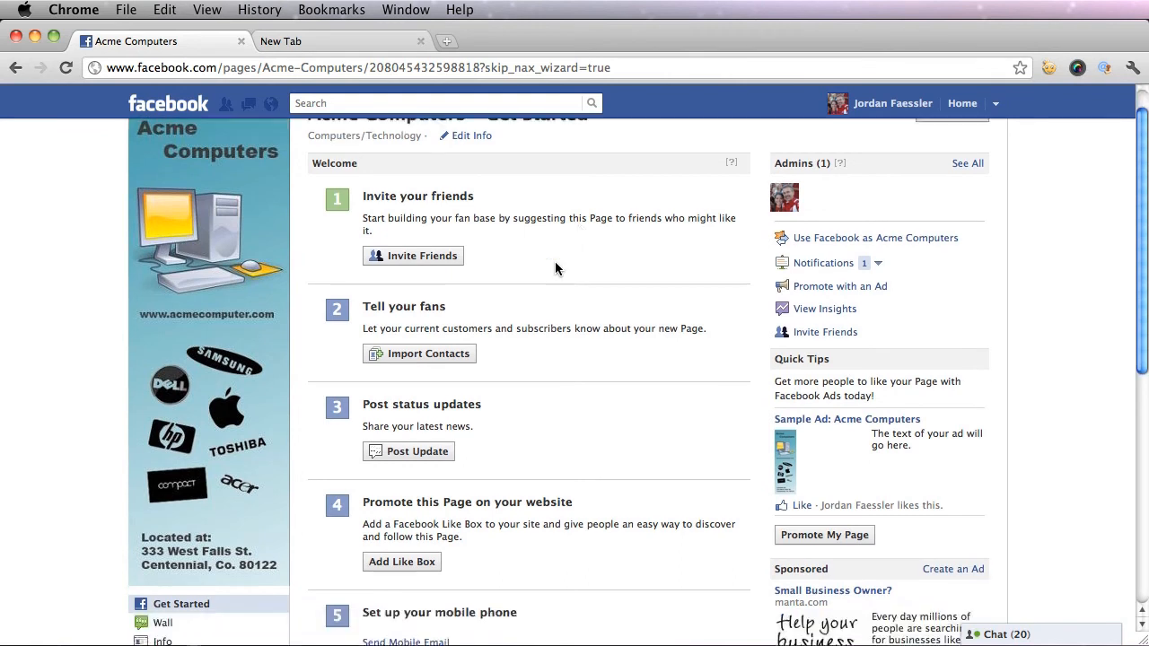
{"action": "scroll", "scroll_direction": "down", "scroll_amount": 3}
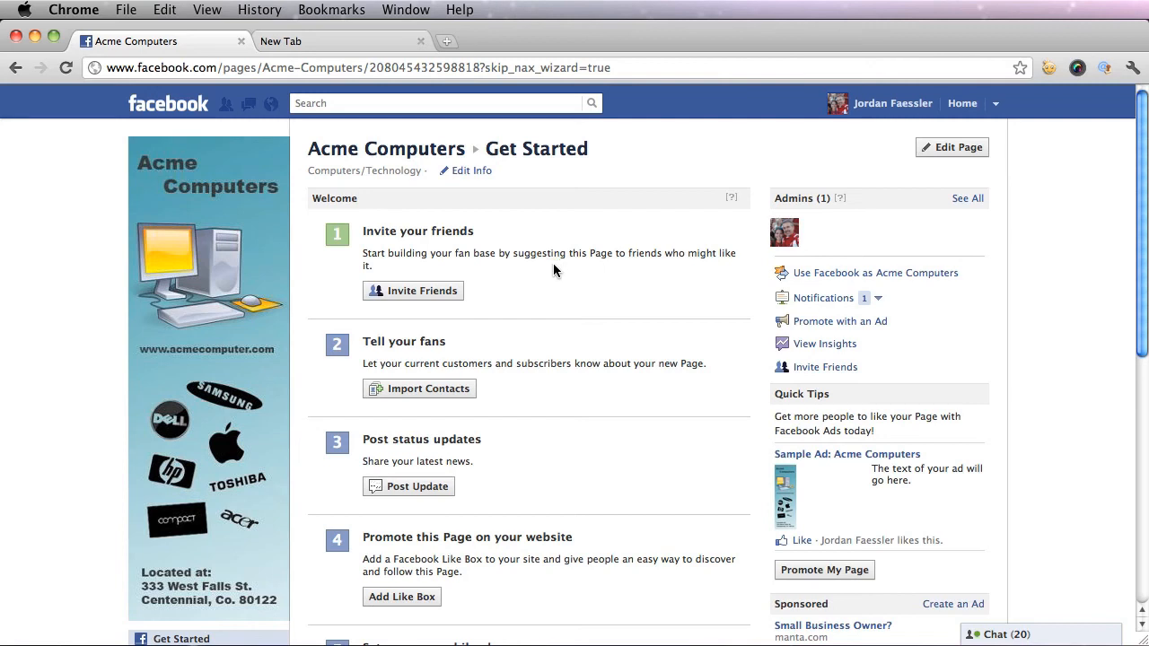
{"action": "mouse_move", "coordinate": [513, 267]}
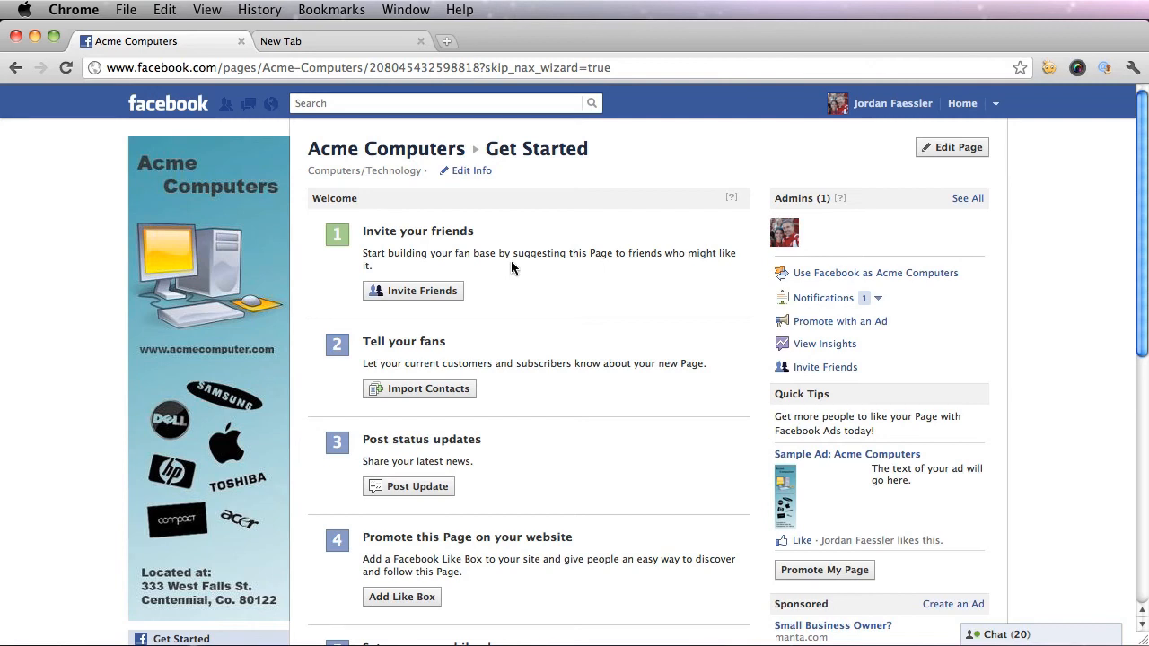
{"action": "left_click", "coordinate": [413, 291]}
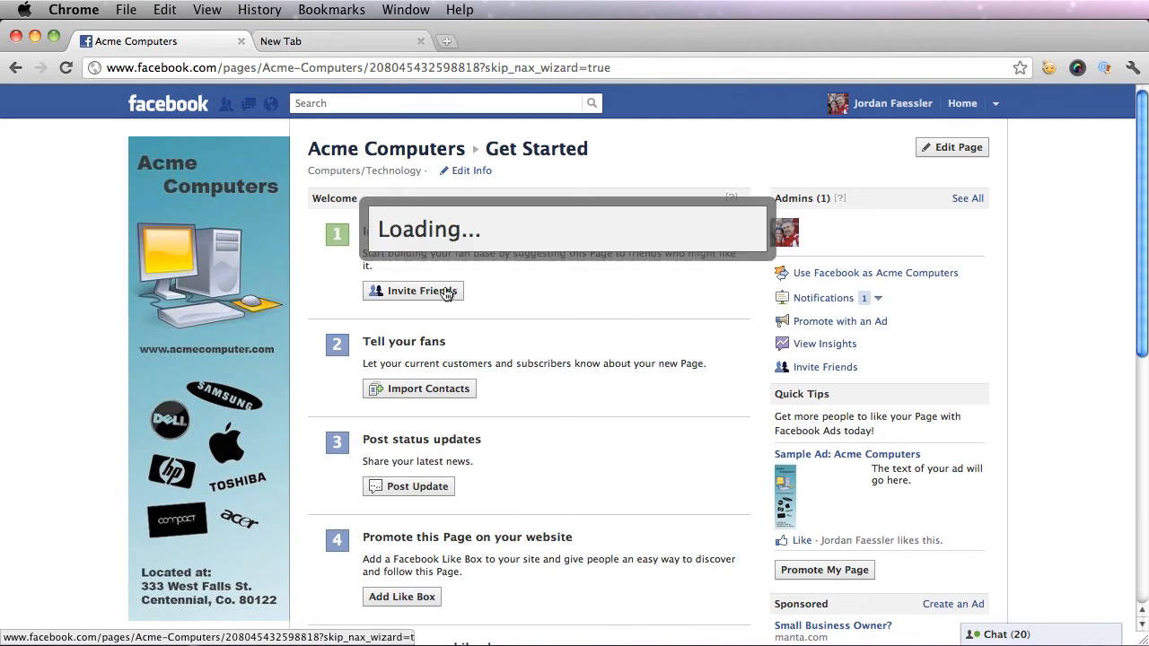
{"action": "left_click", "coordinate": [413, 291]}
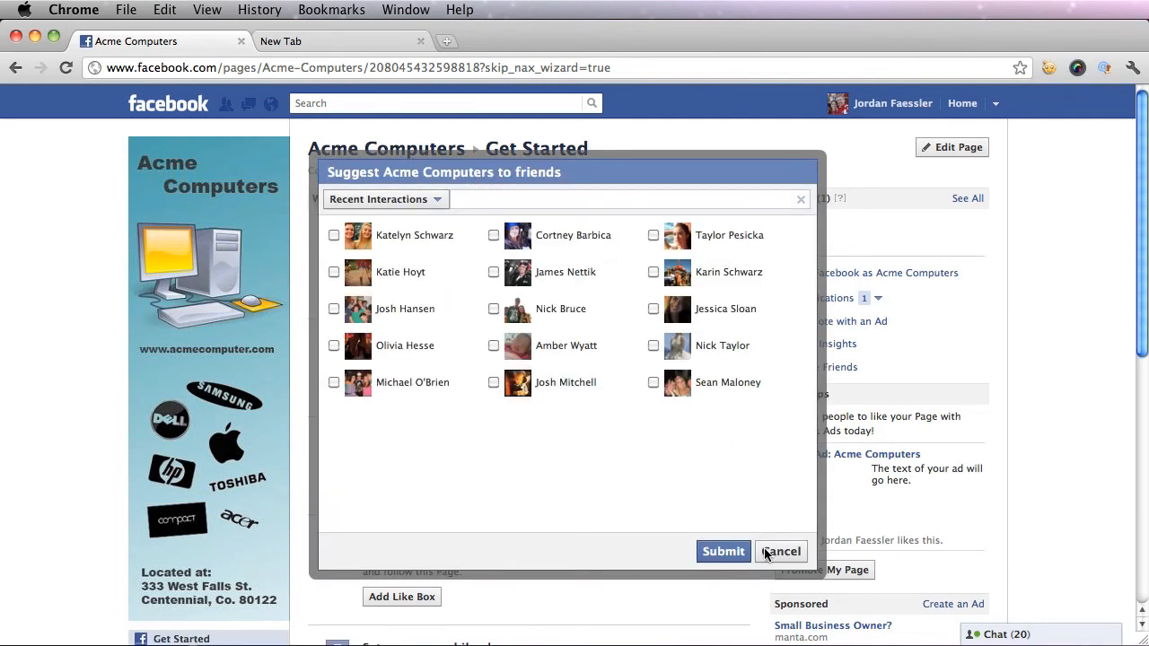
{"action": "left_click", "coordinate": [779, 551]}
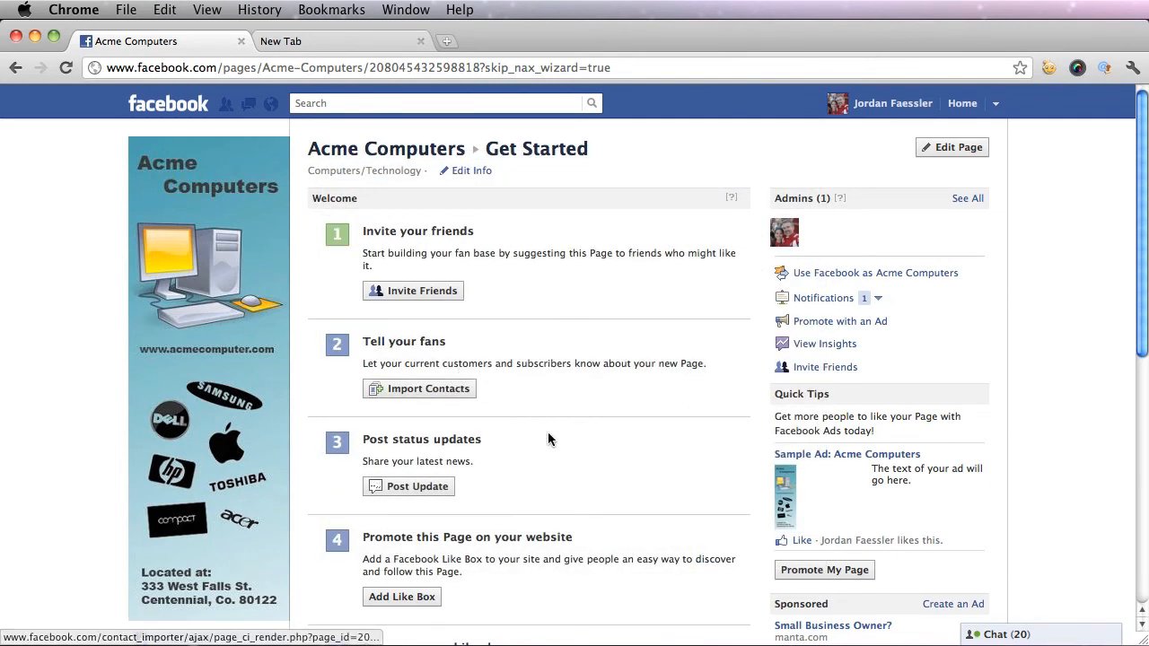
{"action": "scroll", "scroll_direction": "down", "scroll_amount": 3}
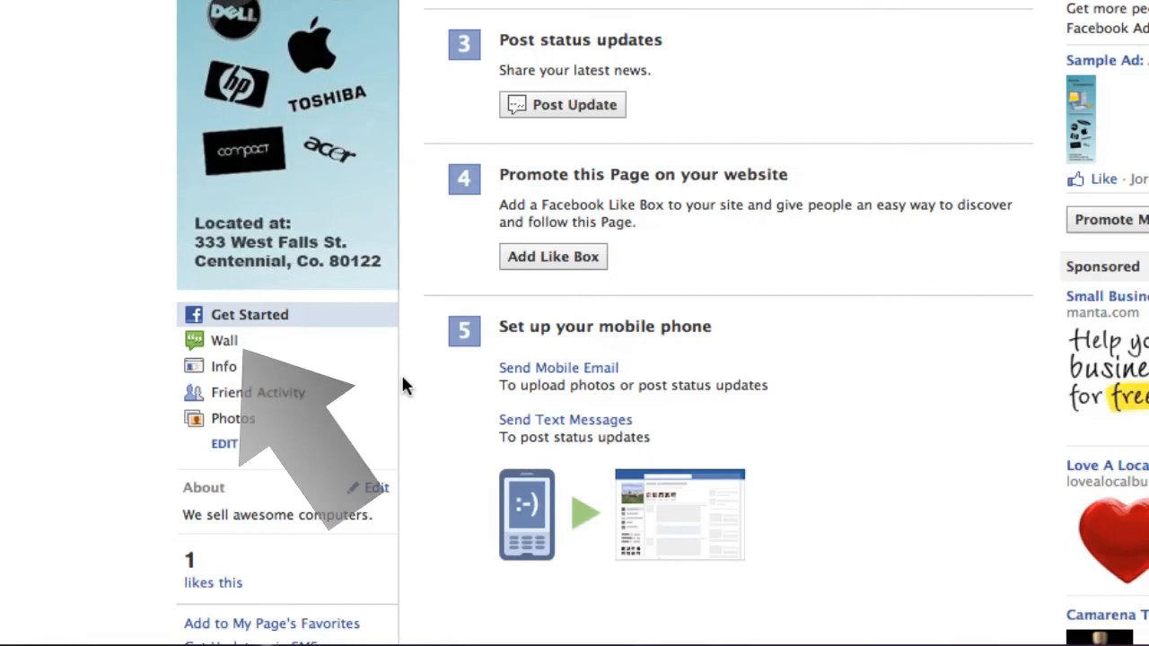
{"action": "left_click", "coordinate": [225, 341]}
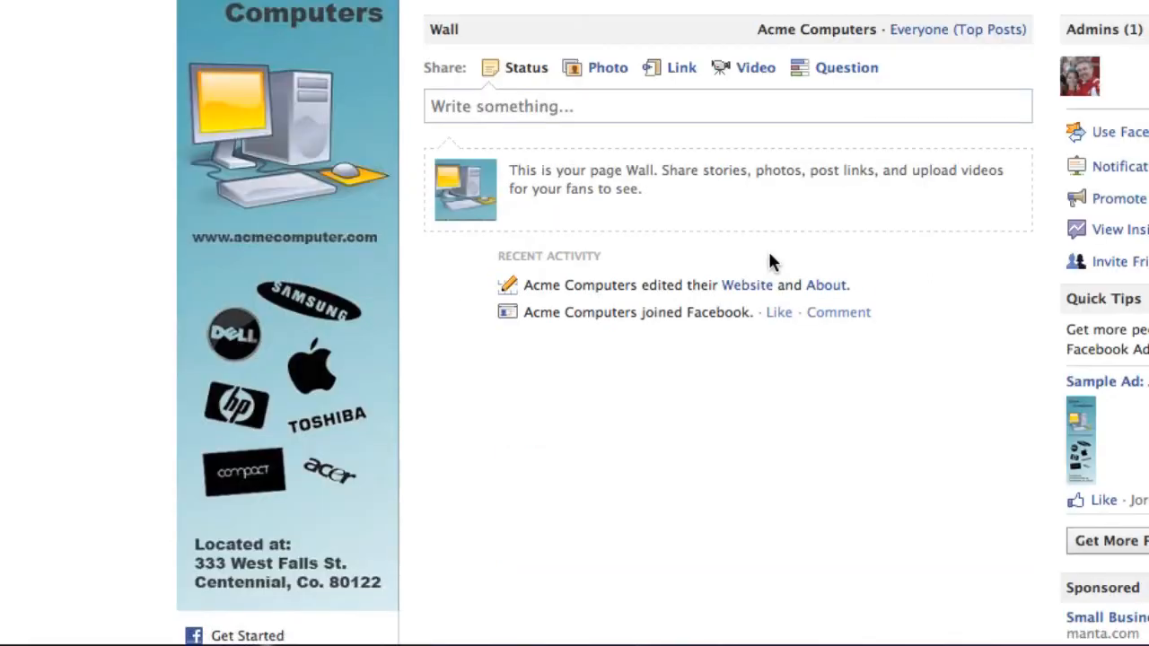